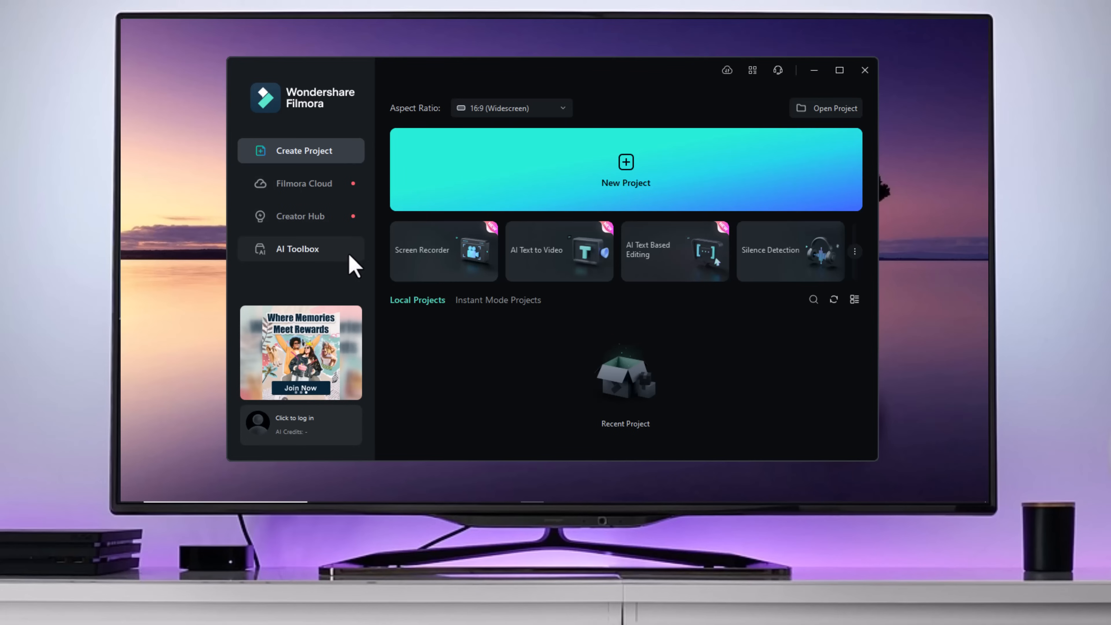
pyautogui.moveTo(333, 259)
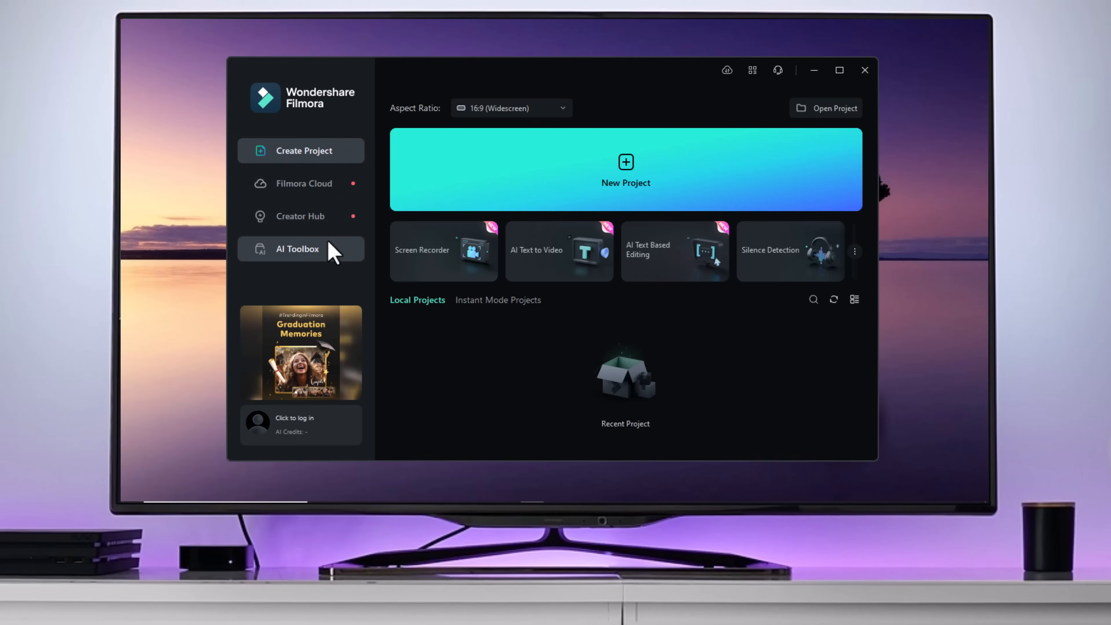
# Browse the AI tools collection, return to the start page and enter the project editor
pyautogui.click(297, 249)
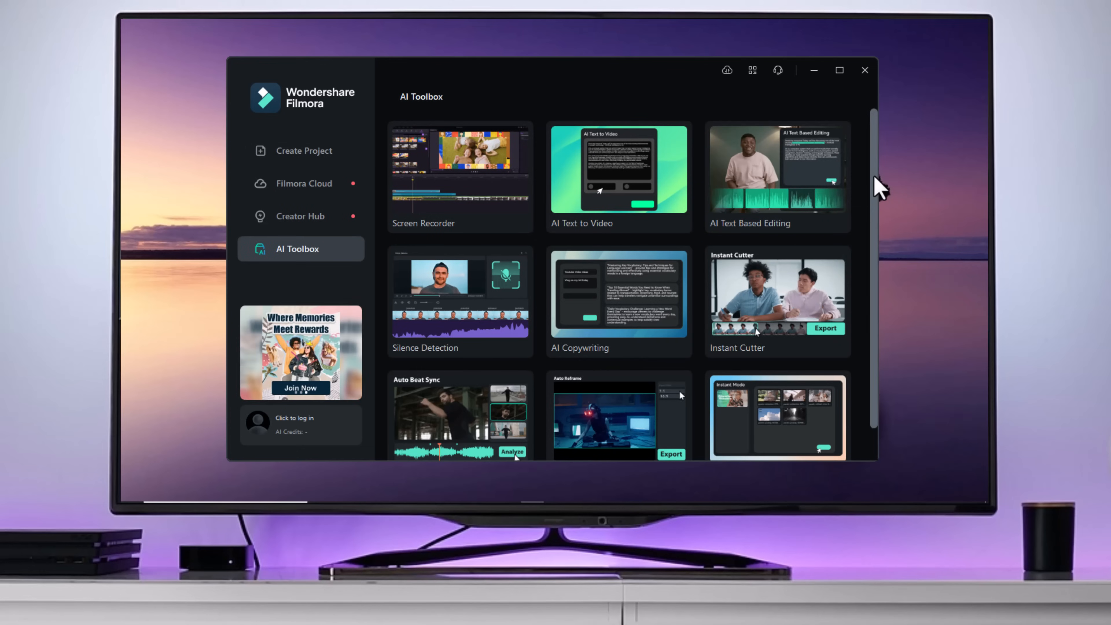
pyautogui.scroll(-3)
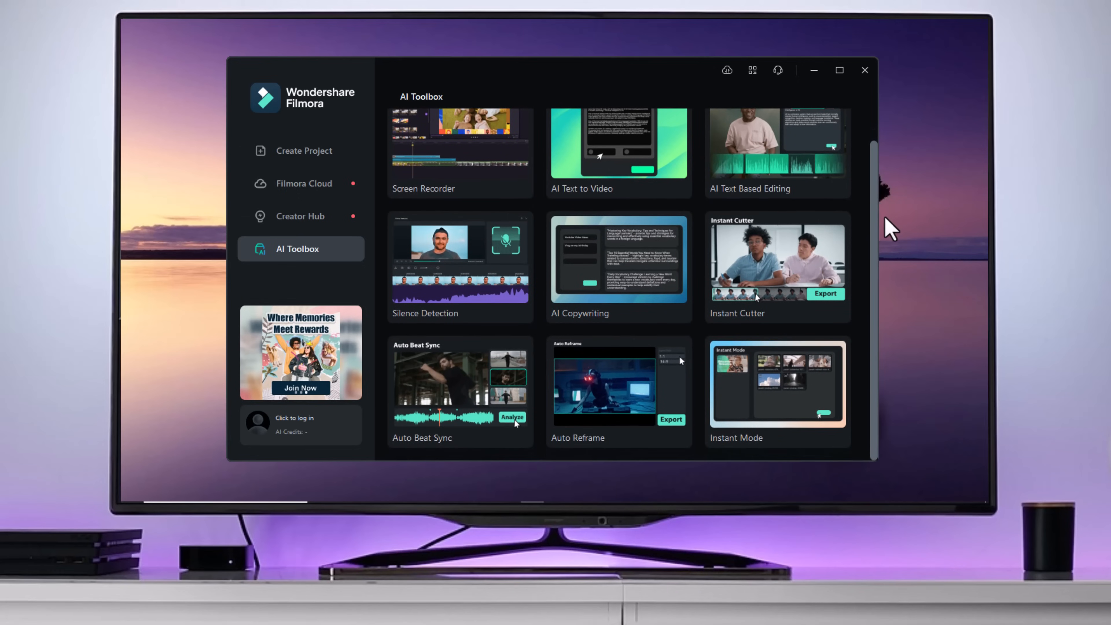
pyautogui.moveTo(618, 266)
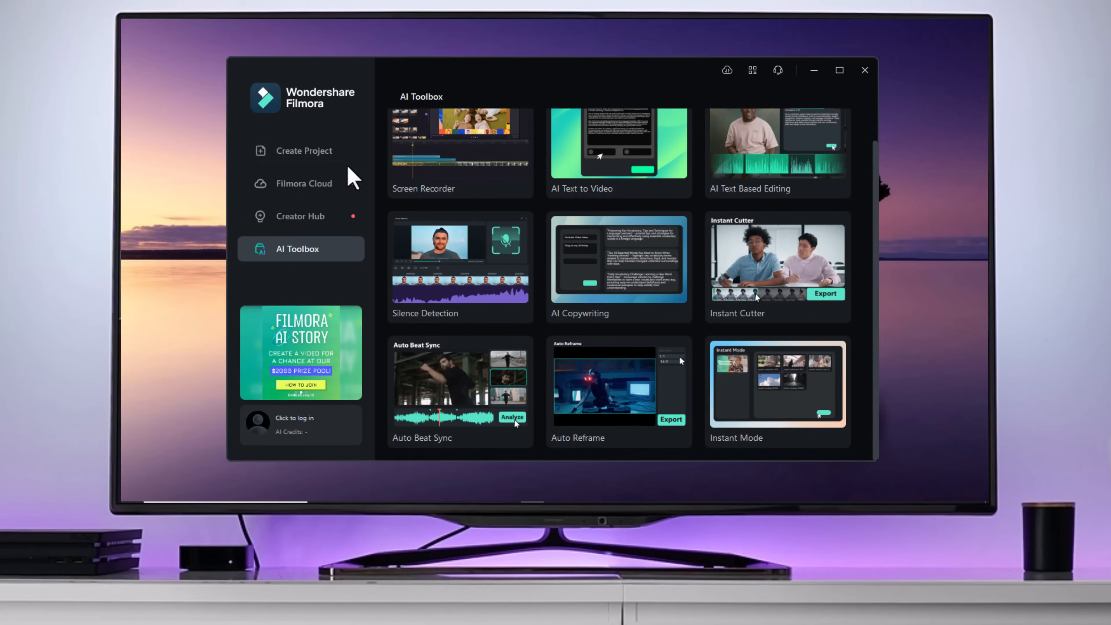
pyautogui.click(294, 151)
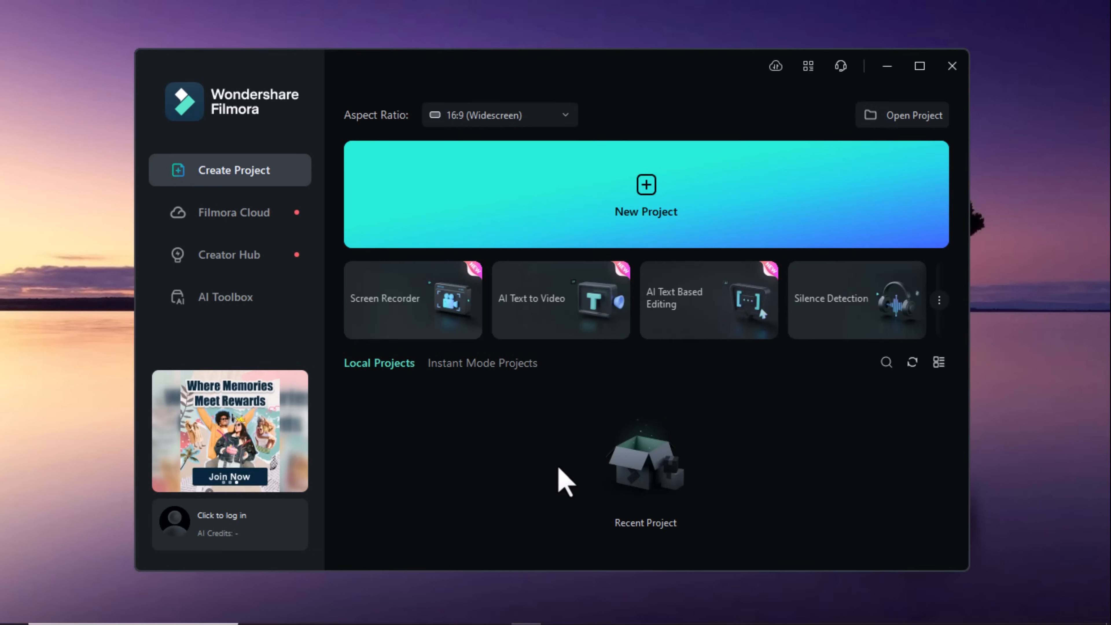
pyautogui.click(645, 195)
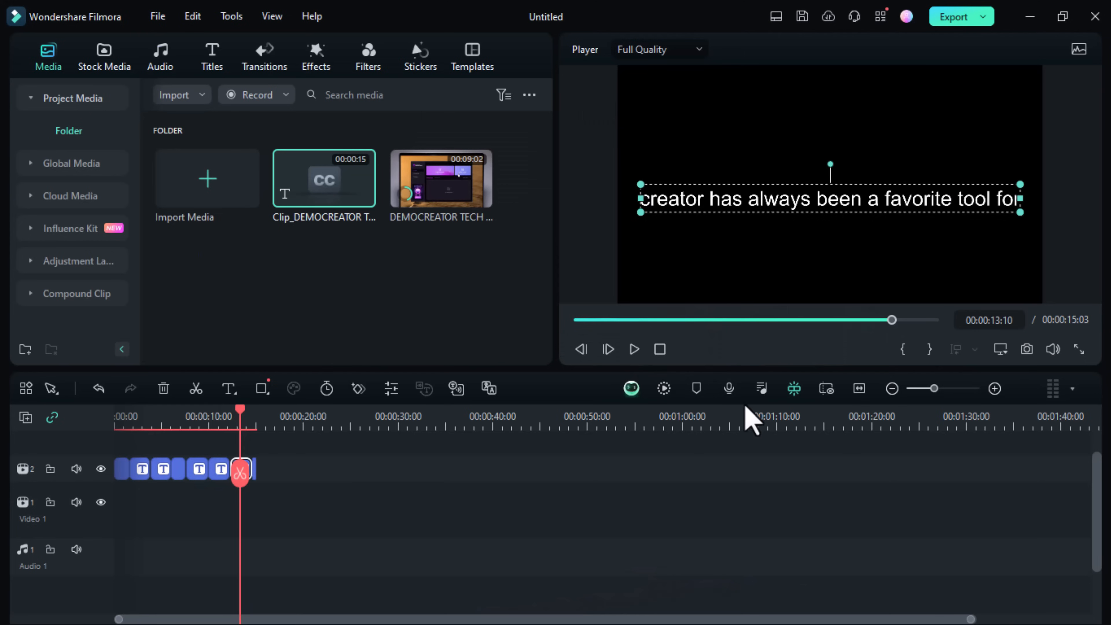
pyautogui.moveTo(487, 387)
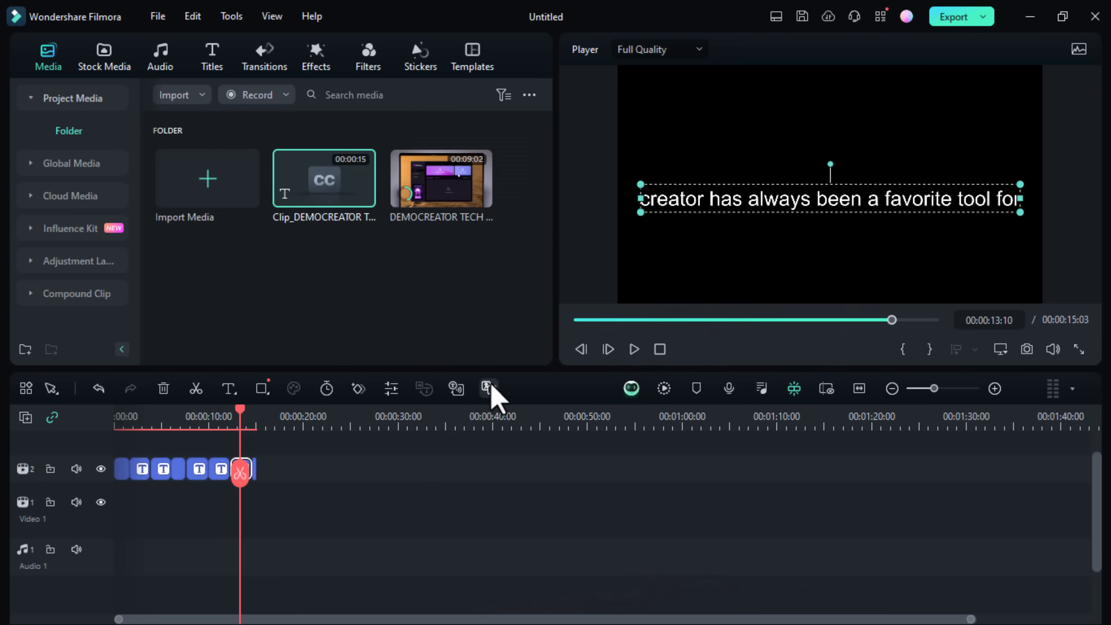
pyautogui.moveTo(488, 388)
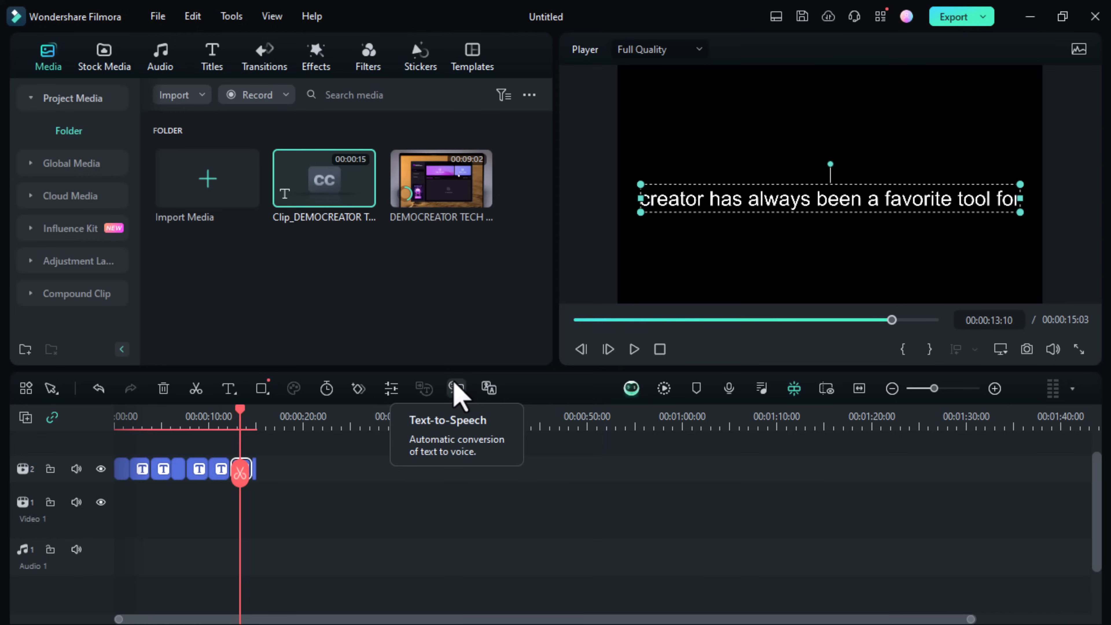
pyautogui.moveTo(461, 395)
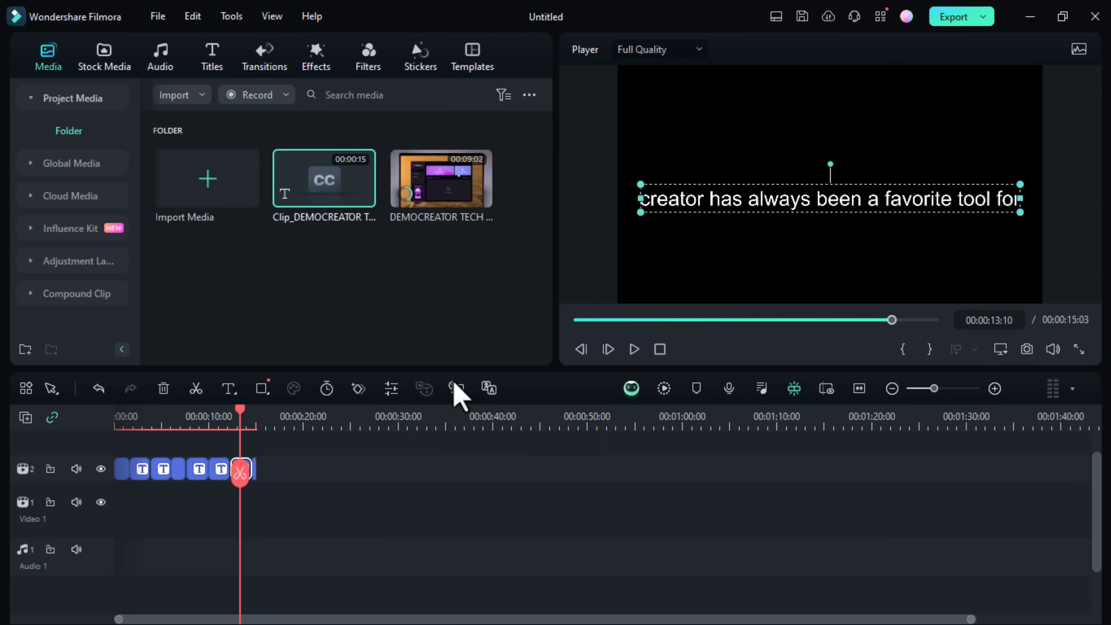
# Start voice cloning from the text-to-speech panel, accept the terms and record the consent script
pyautogui.click(455, 388)
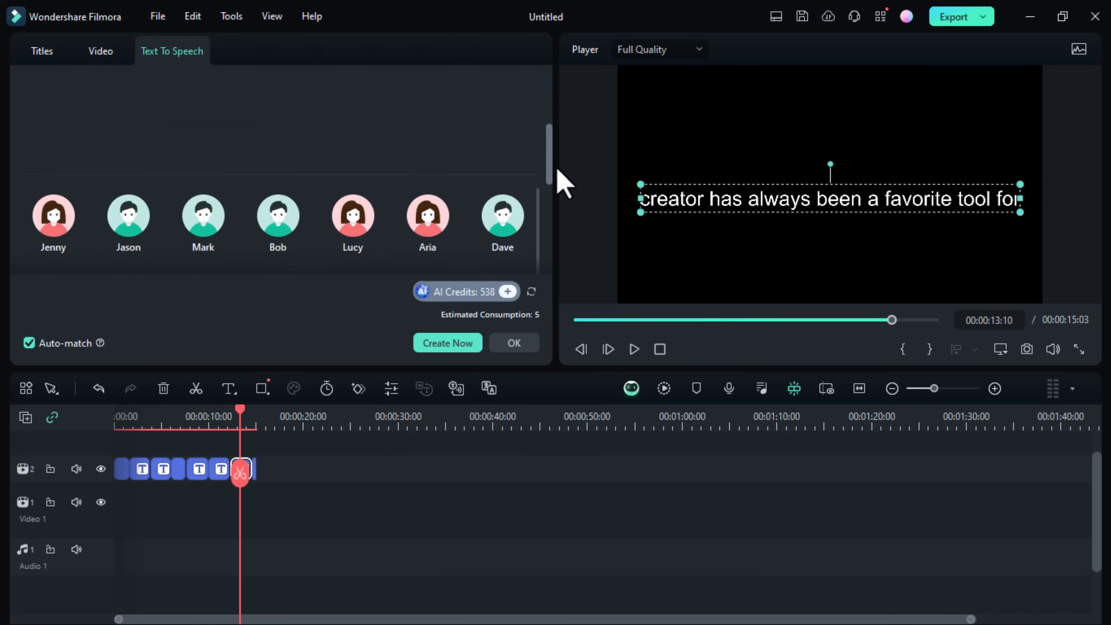
pyautogui.scroll(-3)
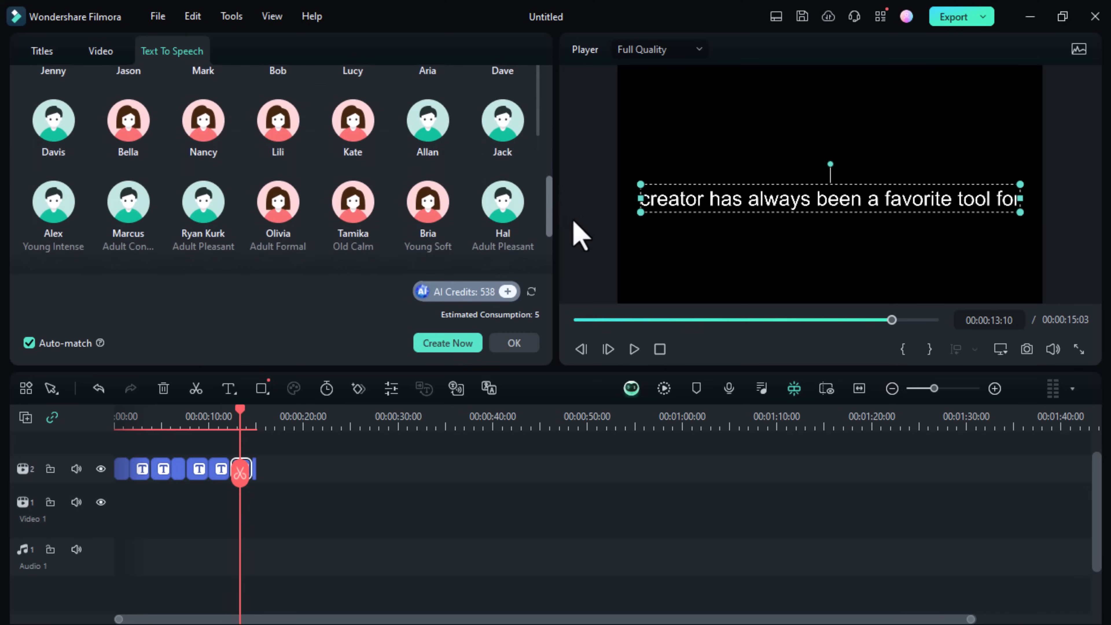
pyautogui.scroll(-3)
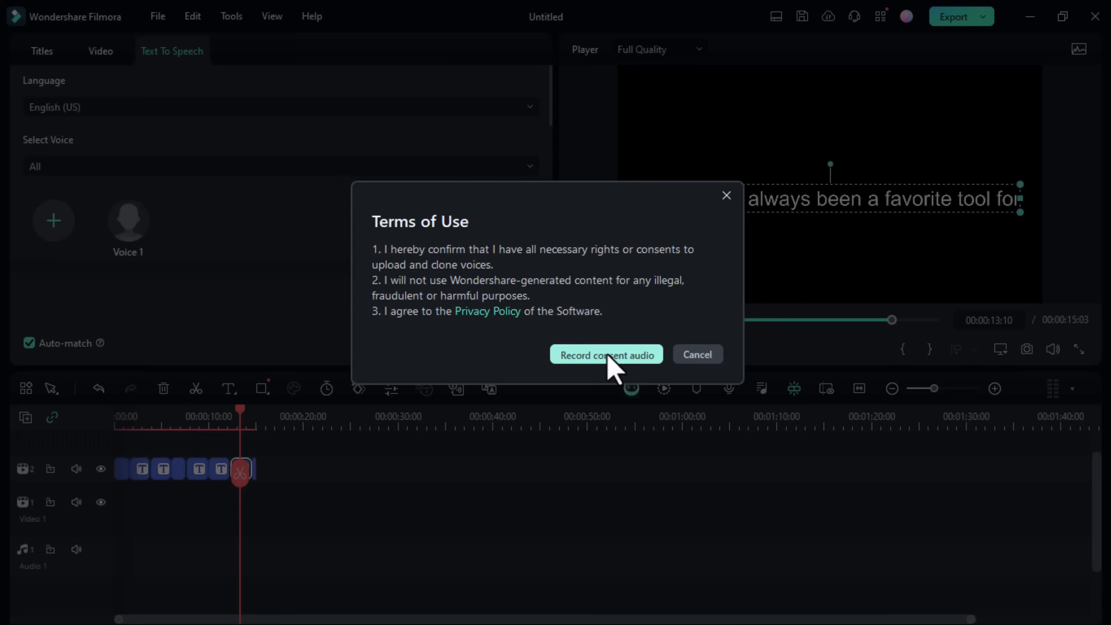
pyautogui.click(606, 354)
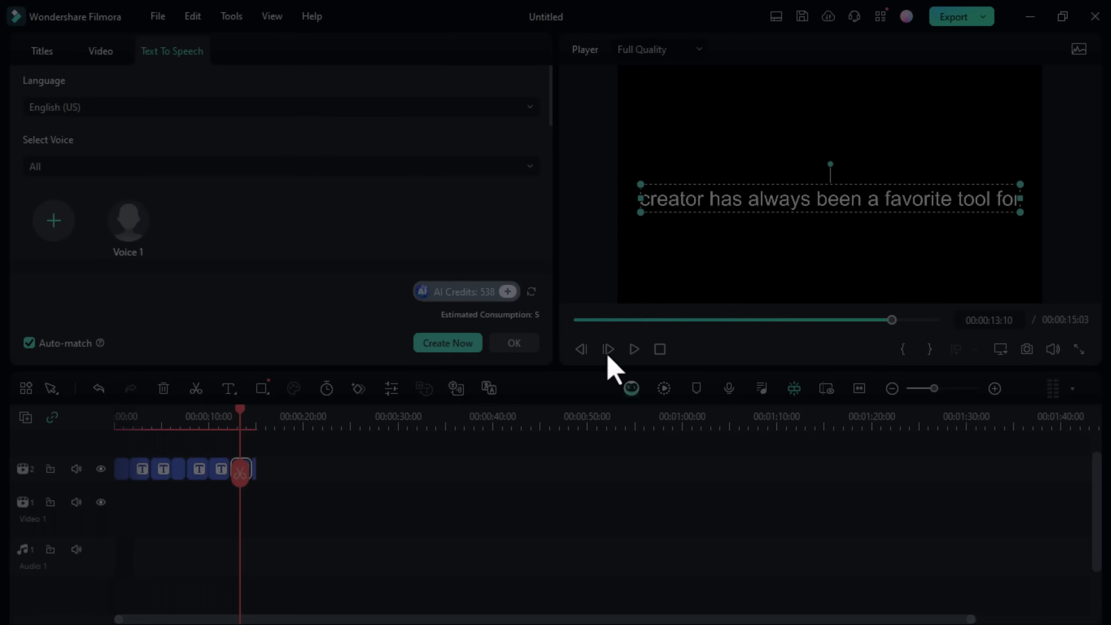
pyautogui.click(53, 220)
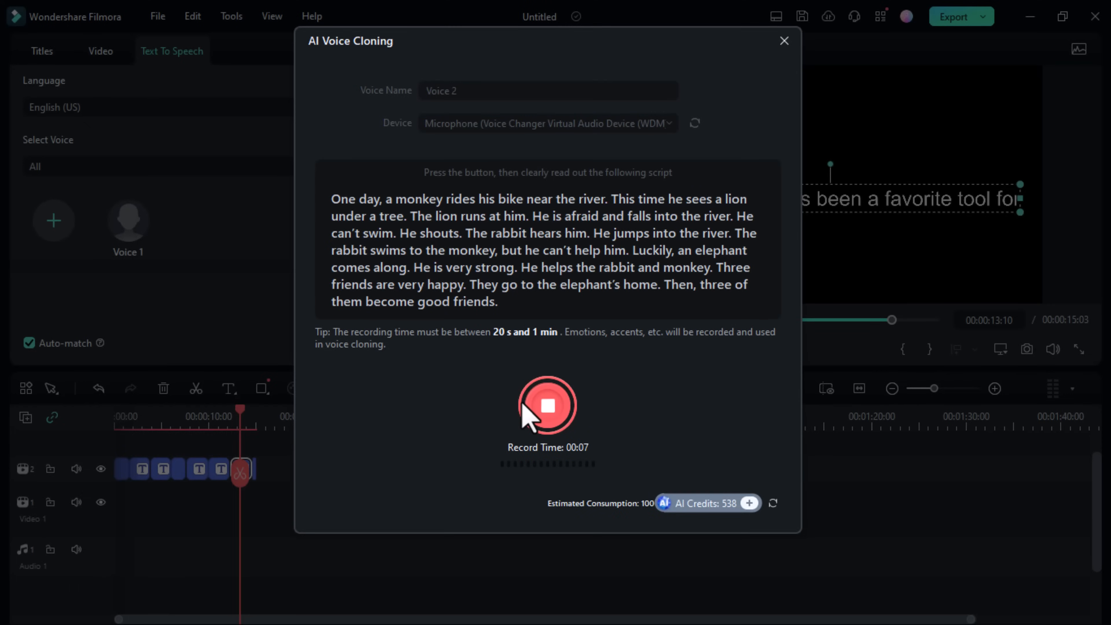
pyautogui.click(547, 404)
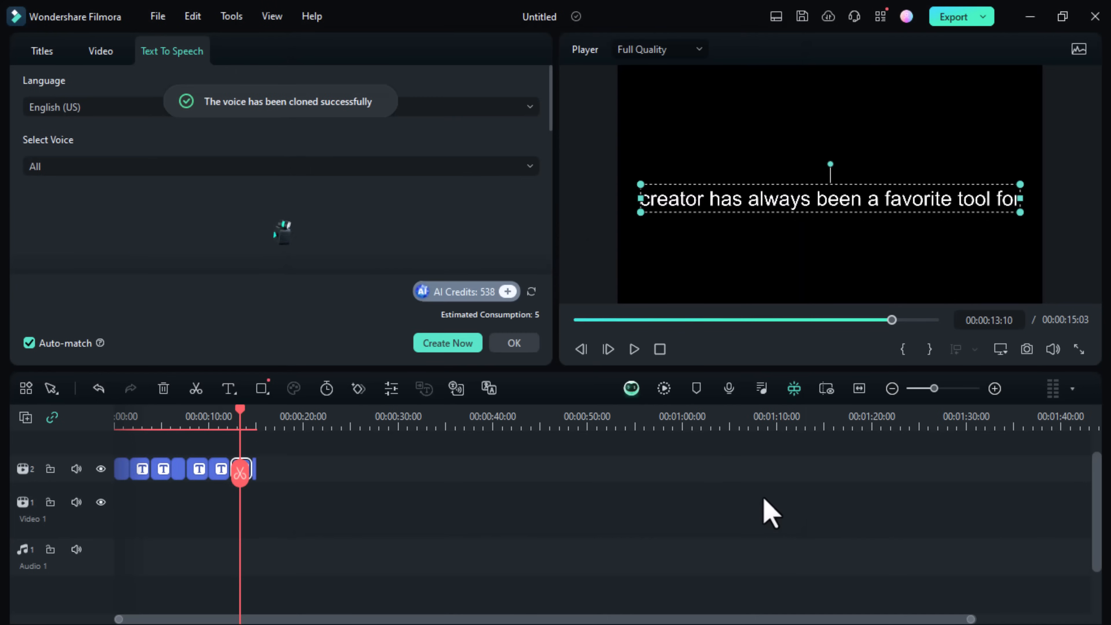
pyautogui.moveTo(486, 216)
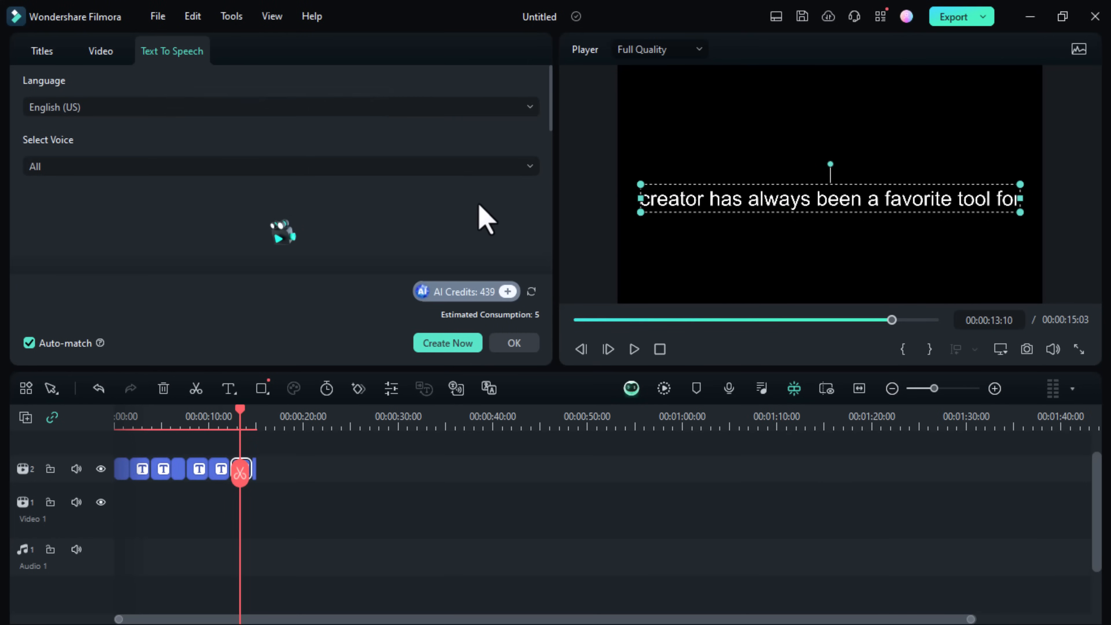
# Generate speech from the caption with the cloned tech more voice and close the services list
pyautogui.rightClick(203, 220)
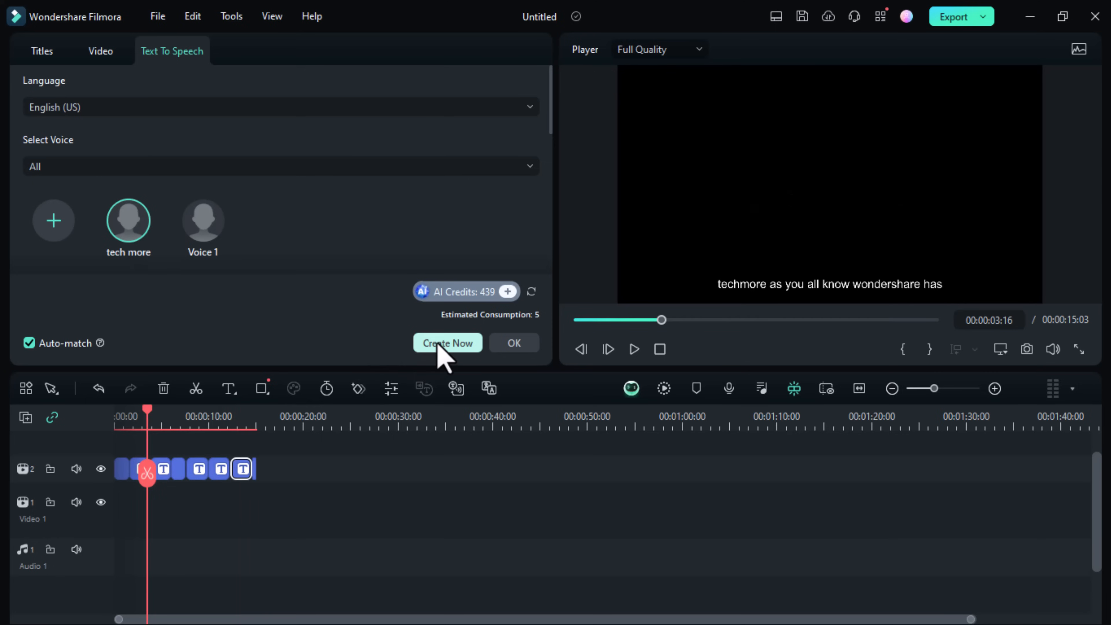
pyautogui.click(447, 341)
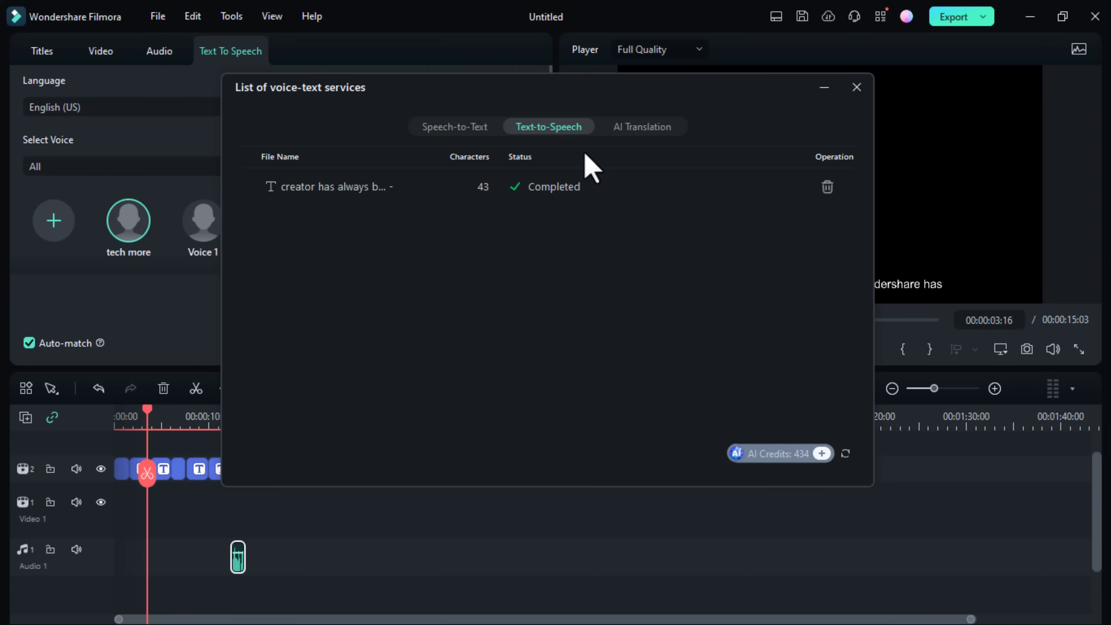
pyautogui.moveTo(542, 205)
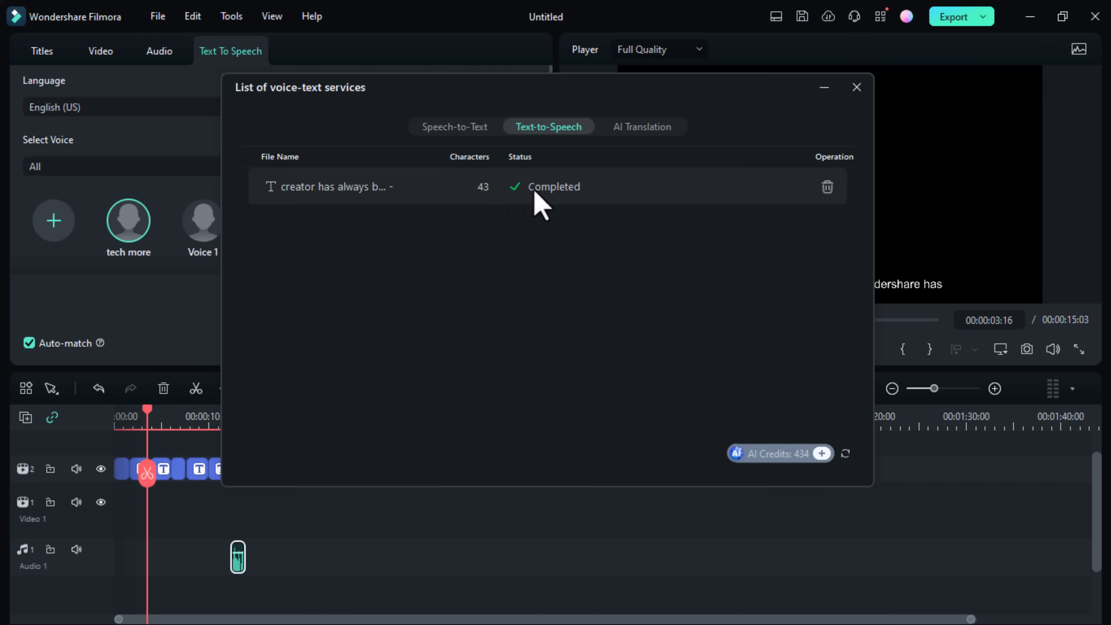
pyautogui.click(856, 87)
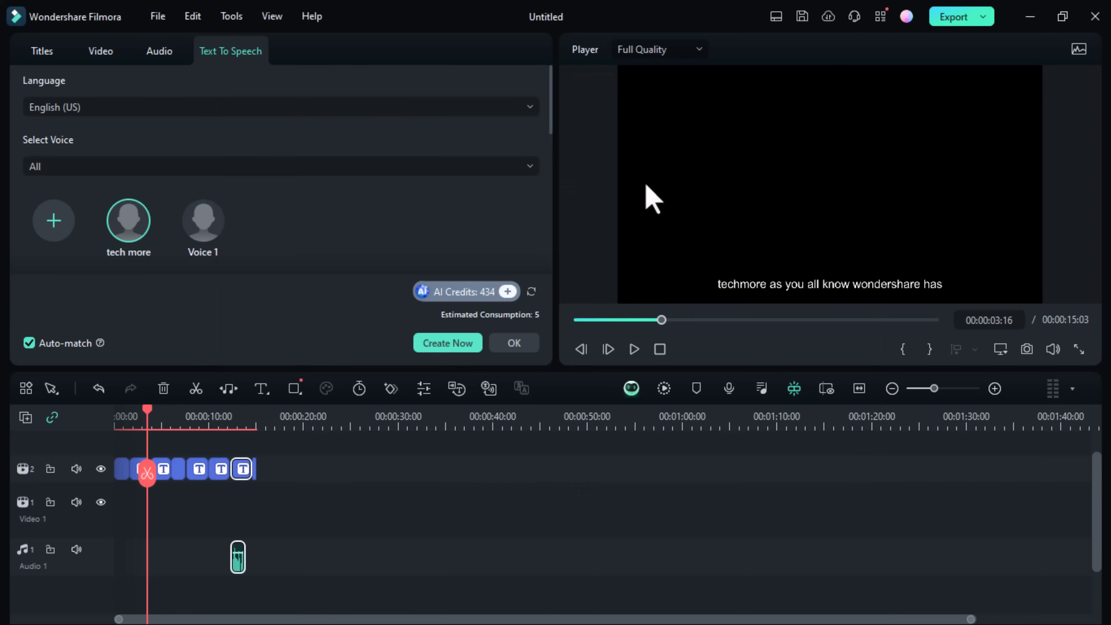
pyautogui.click(419, 57)
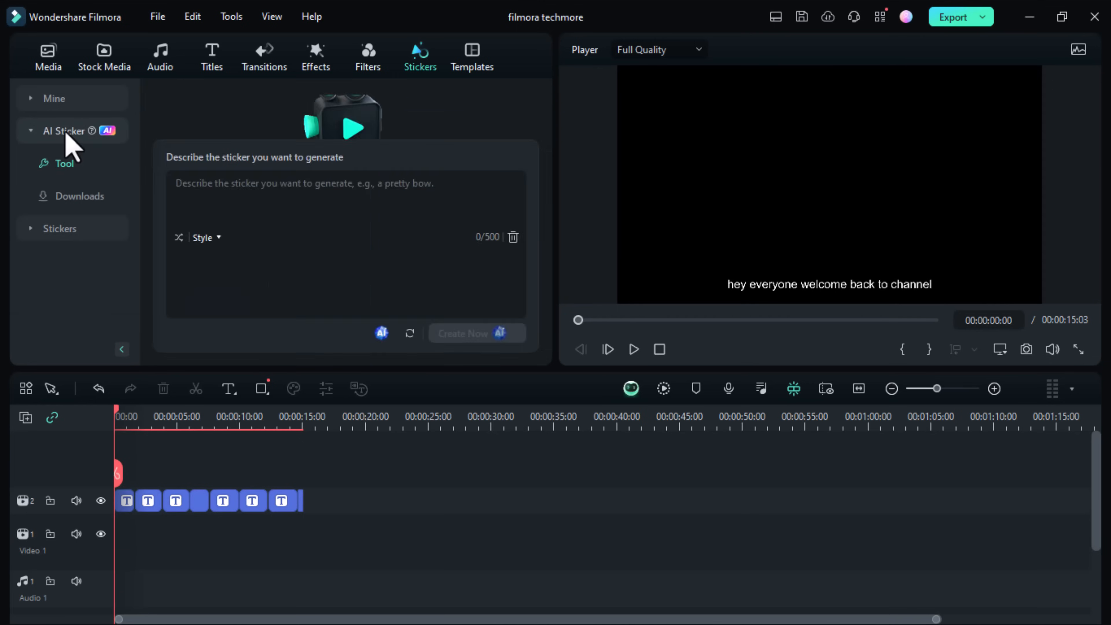
# Generate AI stickers from the description 'cat' in the AI Sticker tool
pyautogui.click(381, 333)
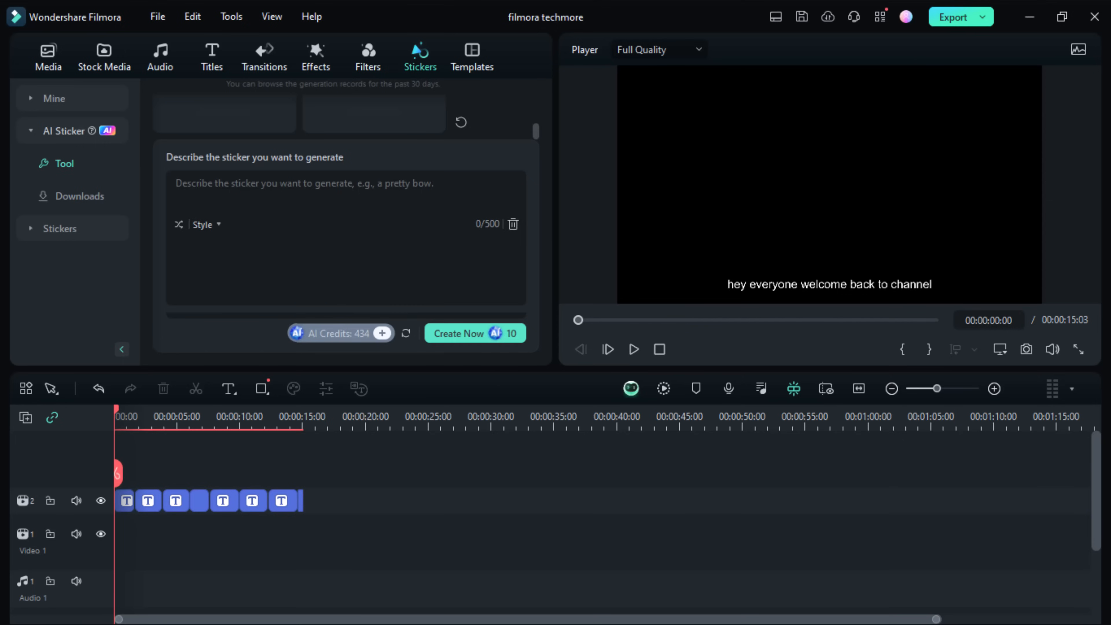
pyautogui.write('ca')
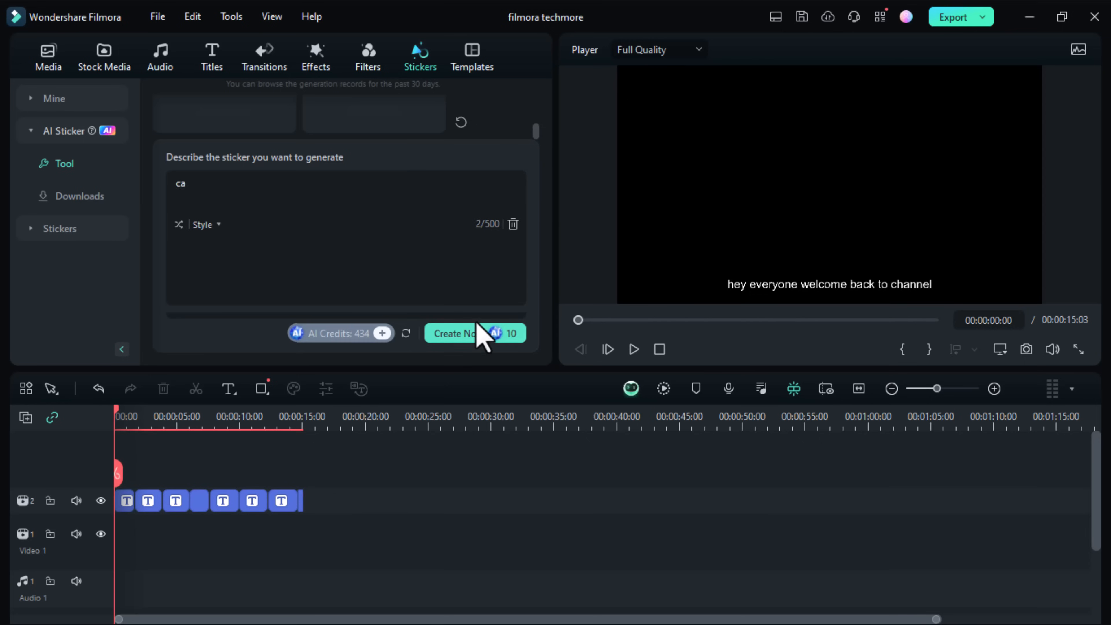
pyautogui.click(458, 333)
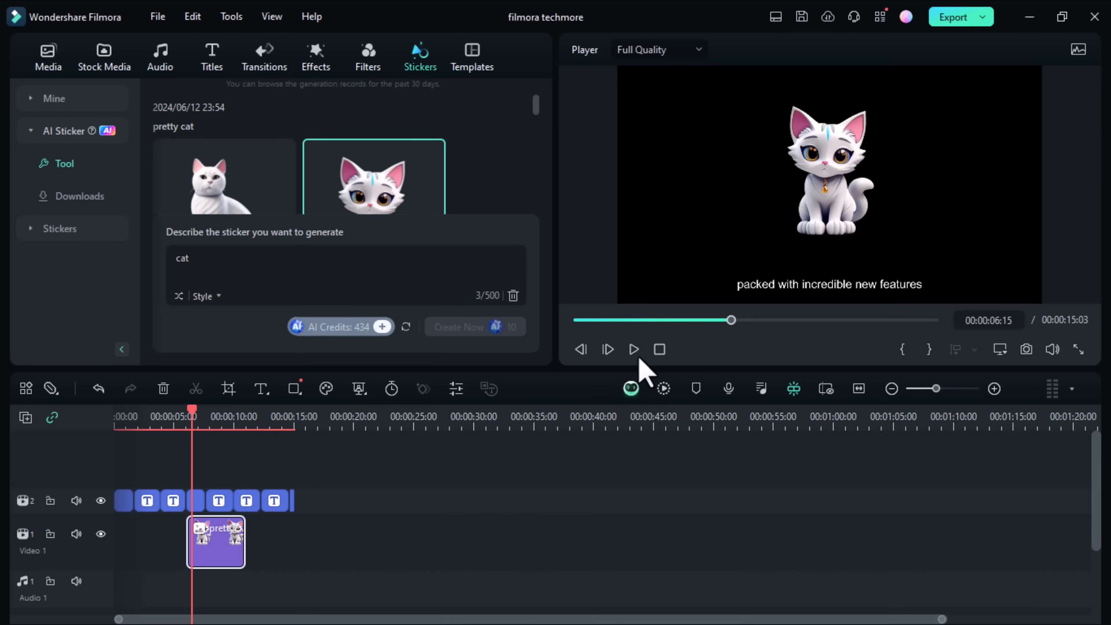
# Place the cat sticker on the video track, adjust its length and preview it in the Player
pyautogui.click(632, 348)
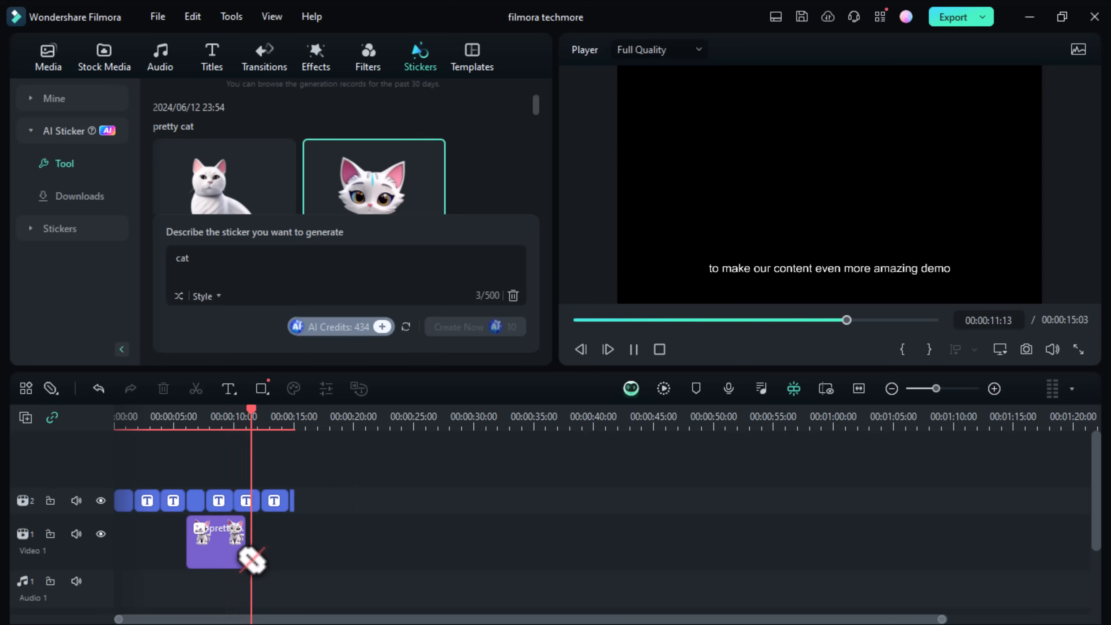
pyautogui.moveTo(251, 411); pyautogui.dragTo(272, 411)
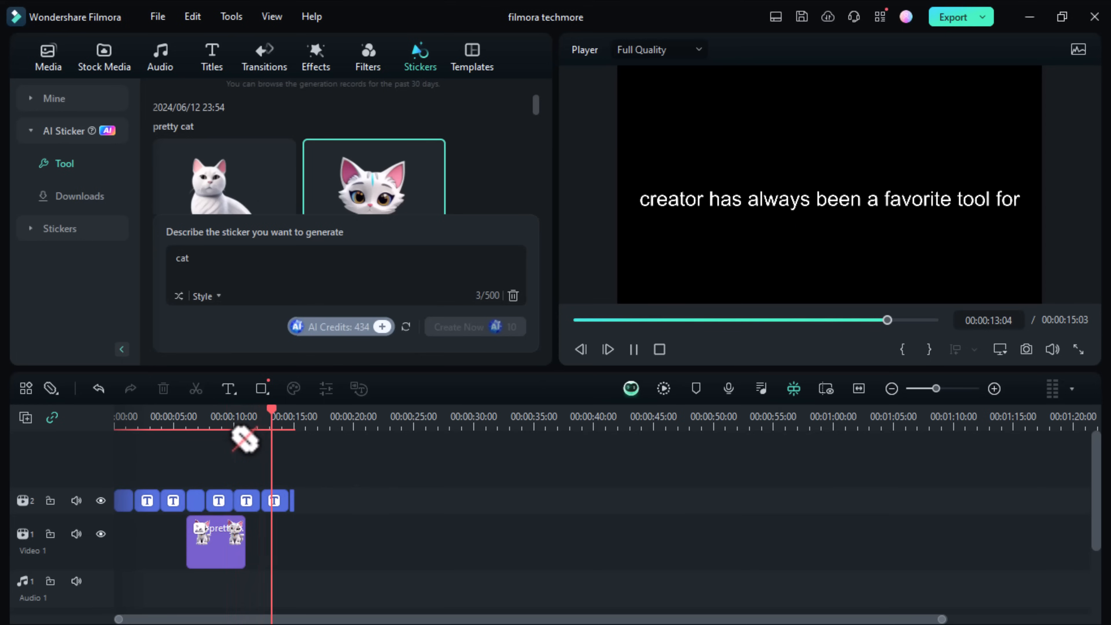
pyautogui.click(633, 348)
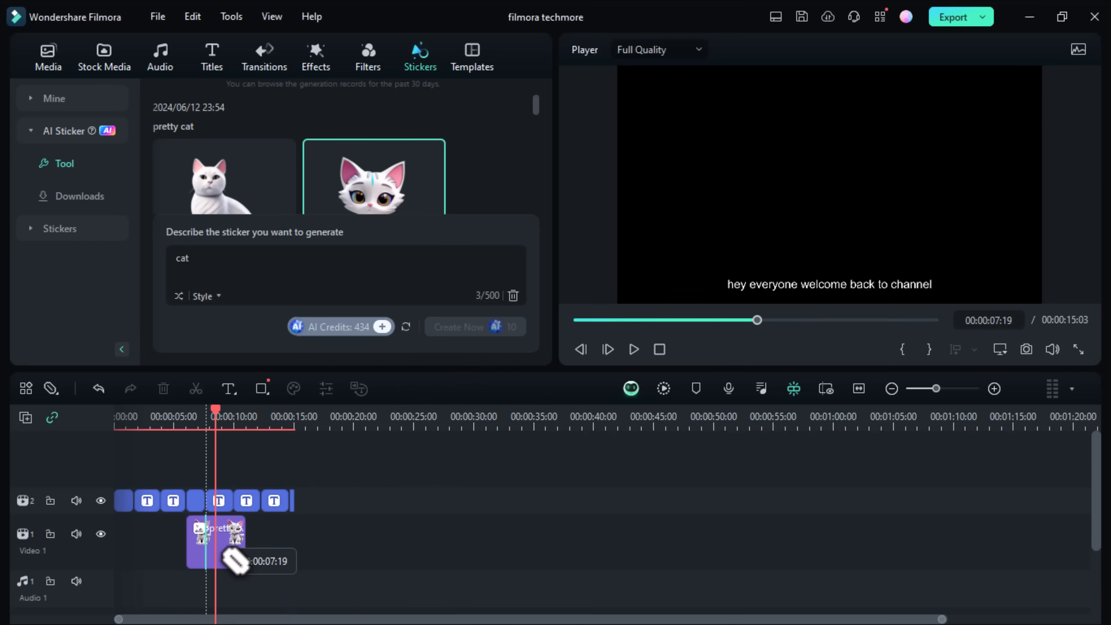
pyautogui.click(224, 542)
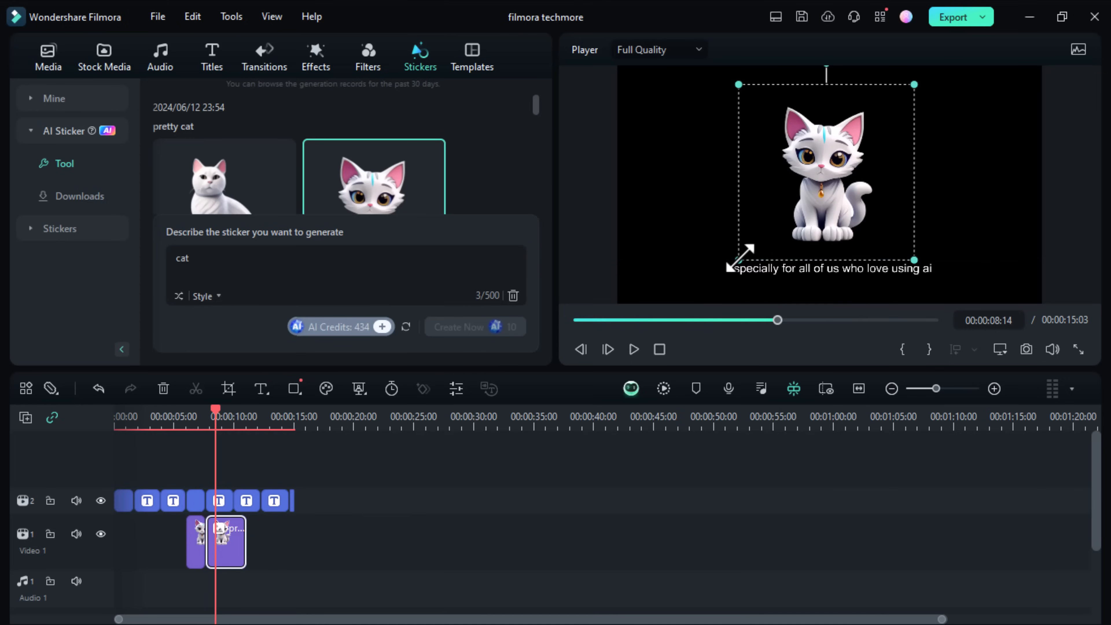
pyautogui.click(634, 348)
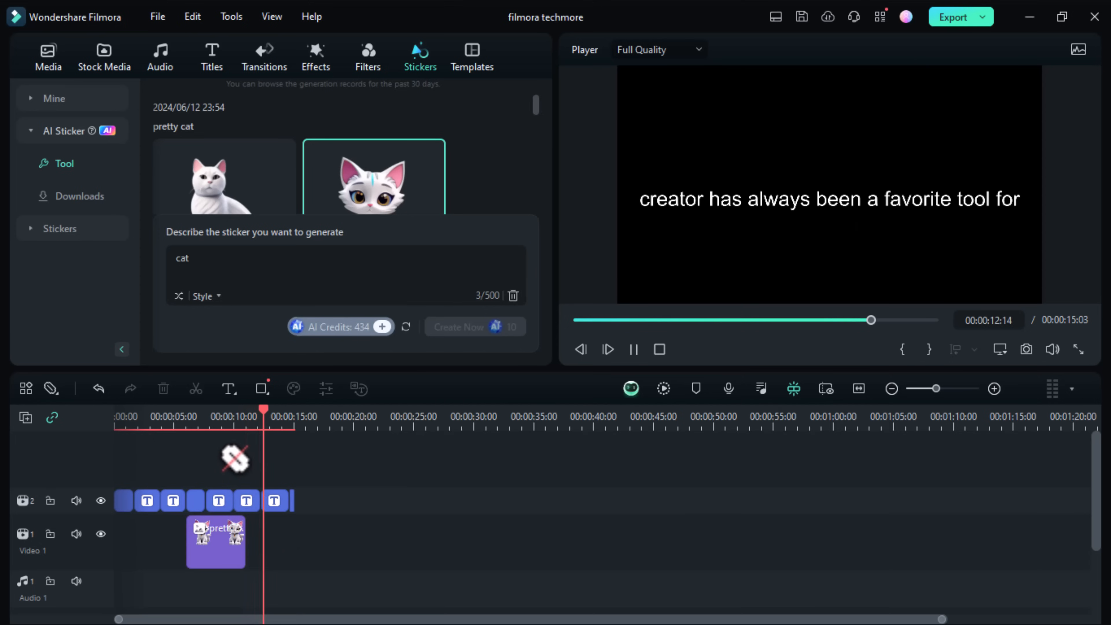
pyautogui.click(633, 348)
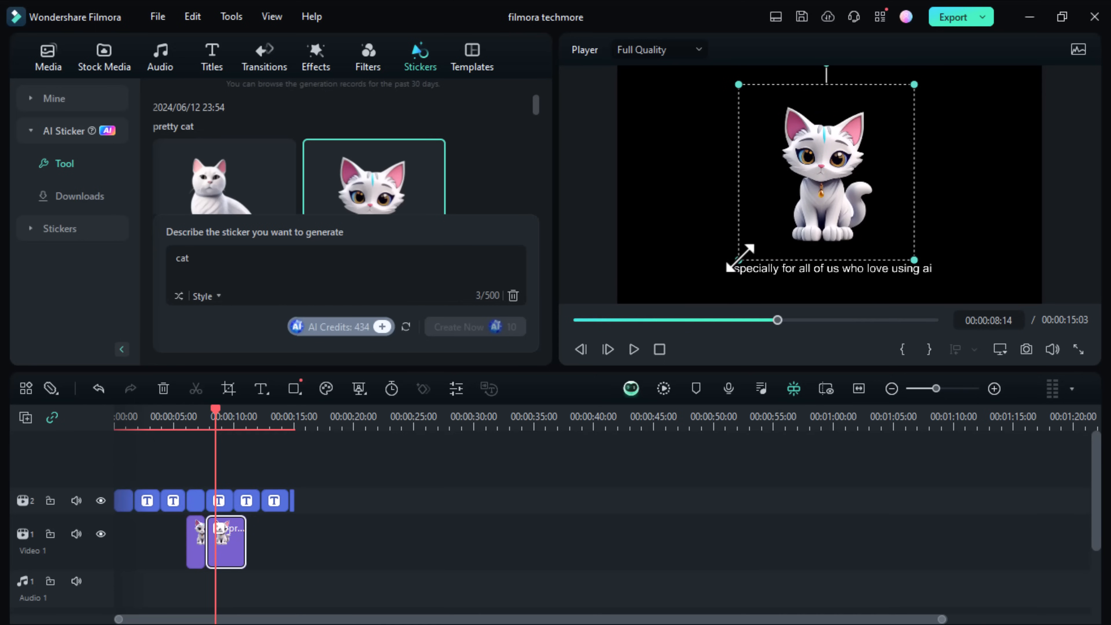
pyautogui.click(315, 57)
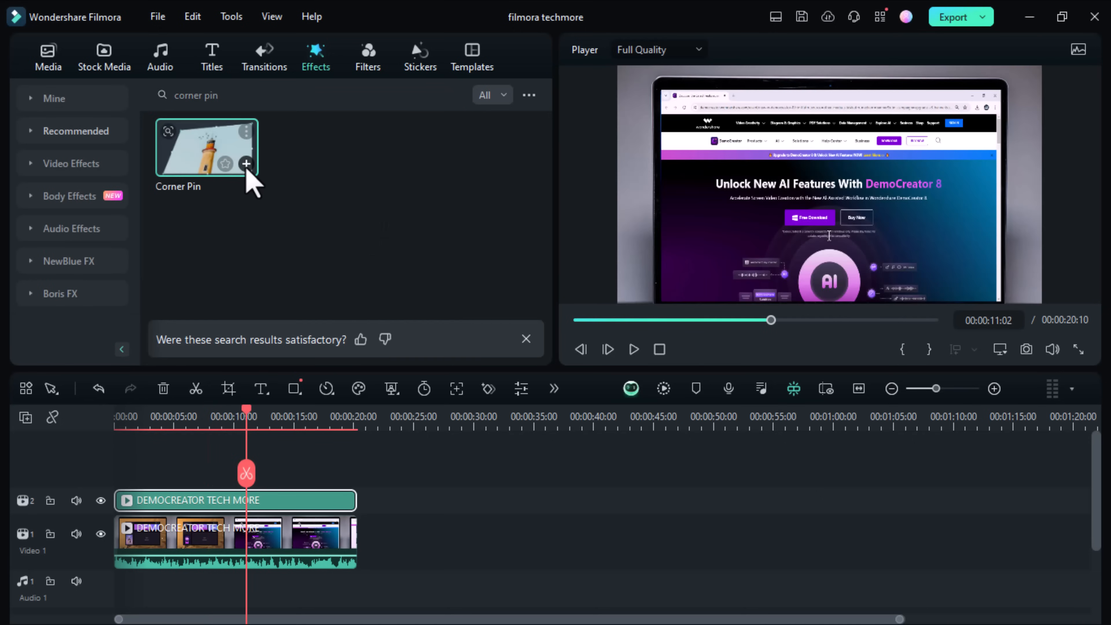
# Apply Corner Pin to the DemoCreator clip and warp a corner in the preview
pyautogui.click(246, 164)
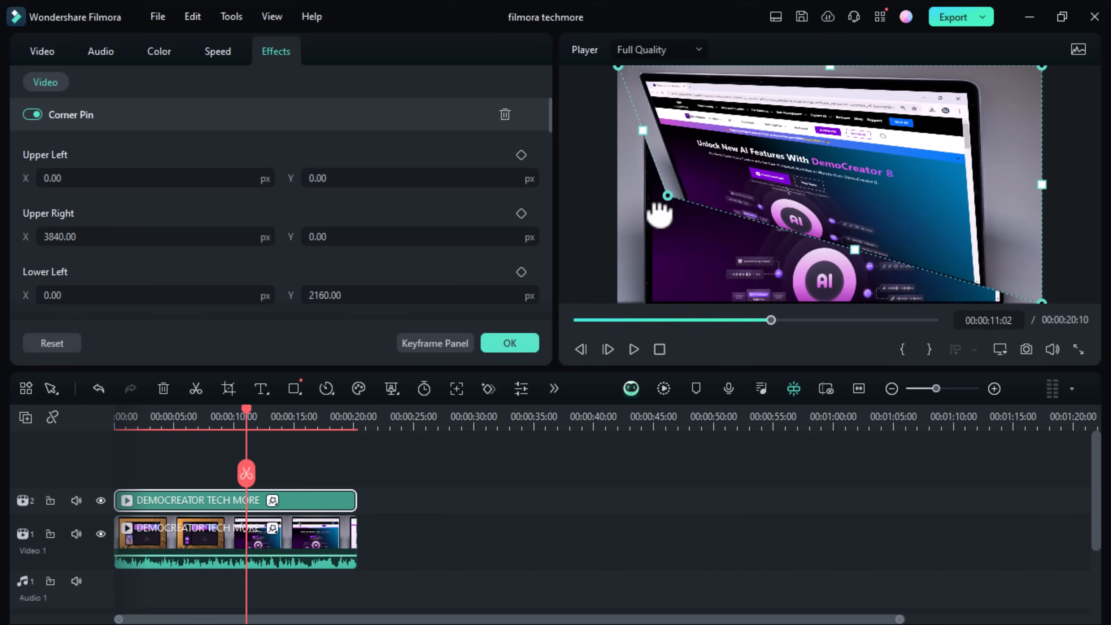
pyautogui.click(211, 56)
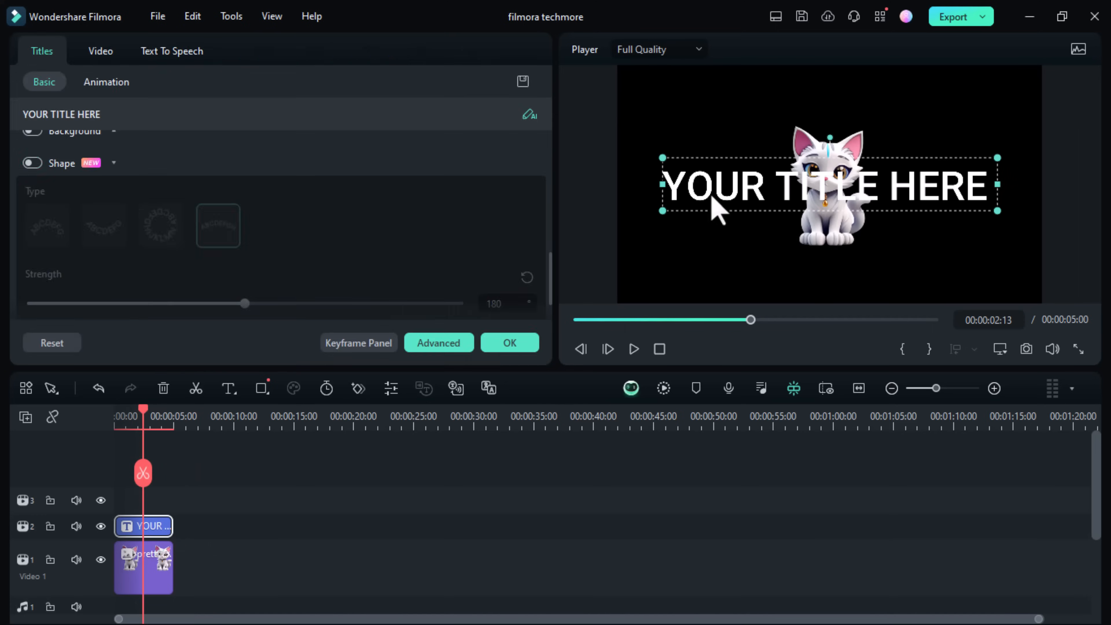
# Edit the default title to 'Love cats' and reopen its settings
pyautogui.write('f')
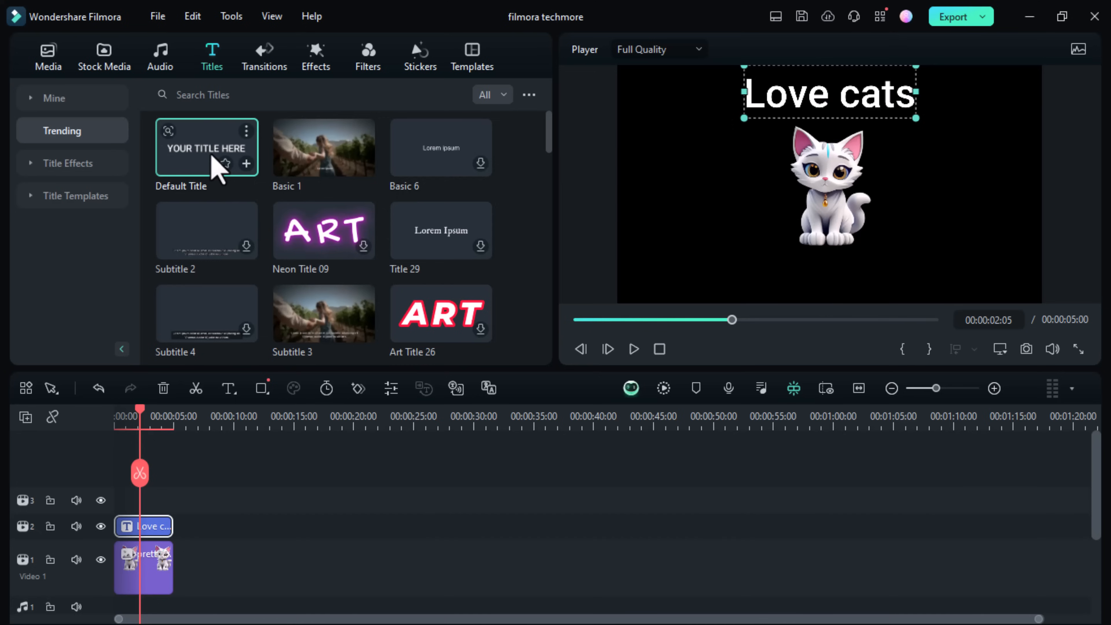
pyautogui.doubleClick(143, 525)
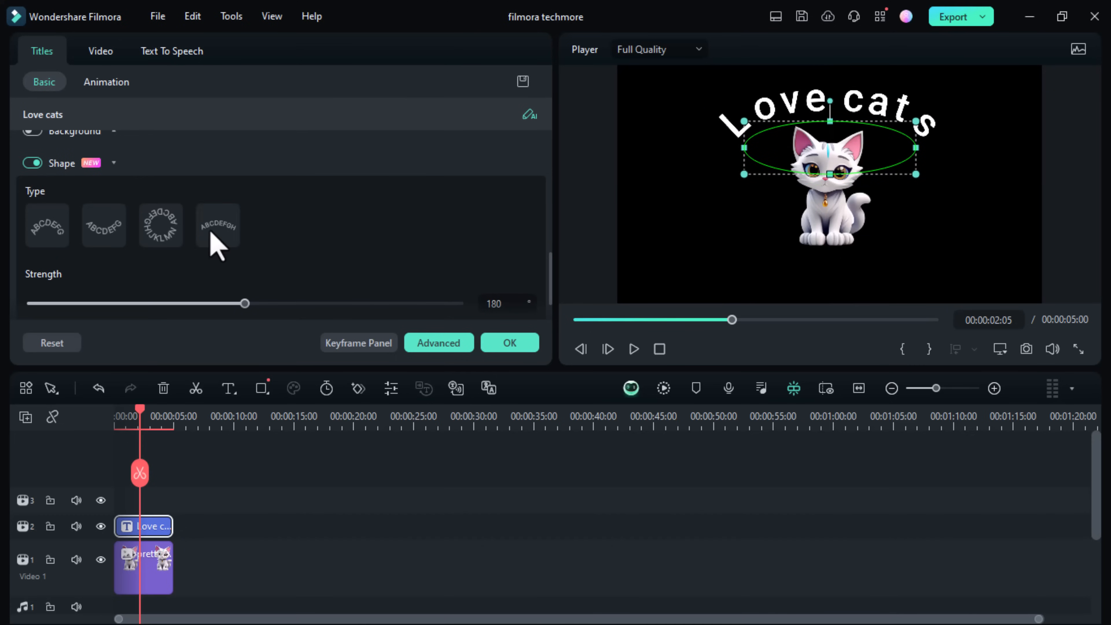
# Enable Shape on the title, try the circle and arch presets, set Strength 100 and confirm
pyautogui.click(161, 225)
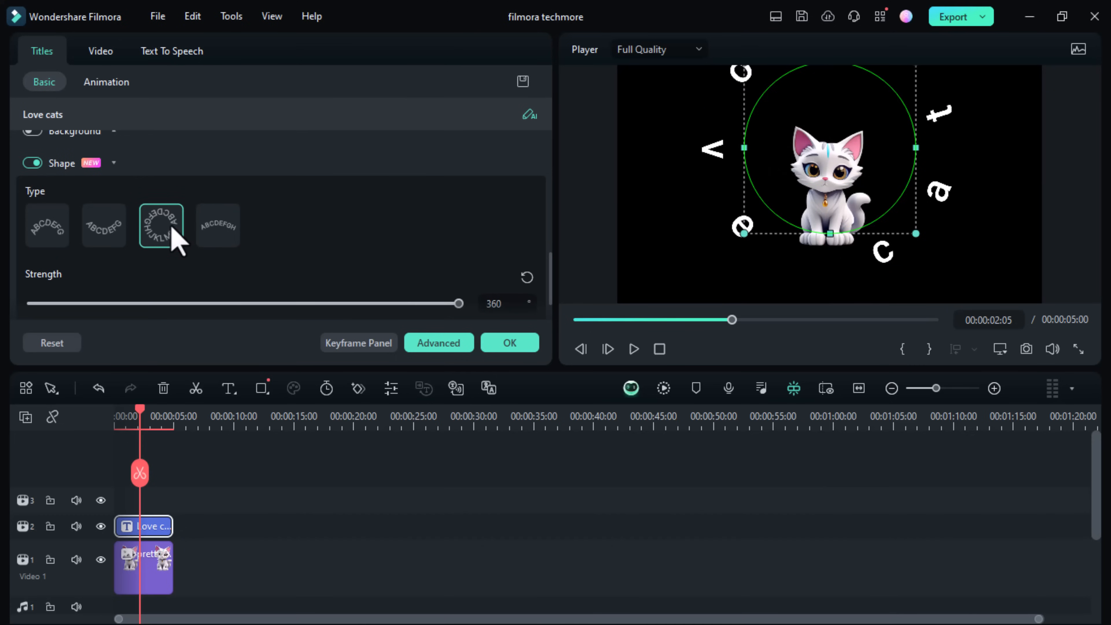
pyautogui.click(103, 225)
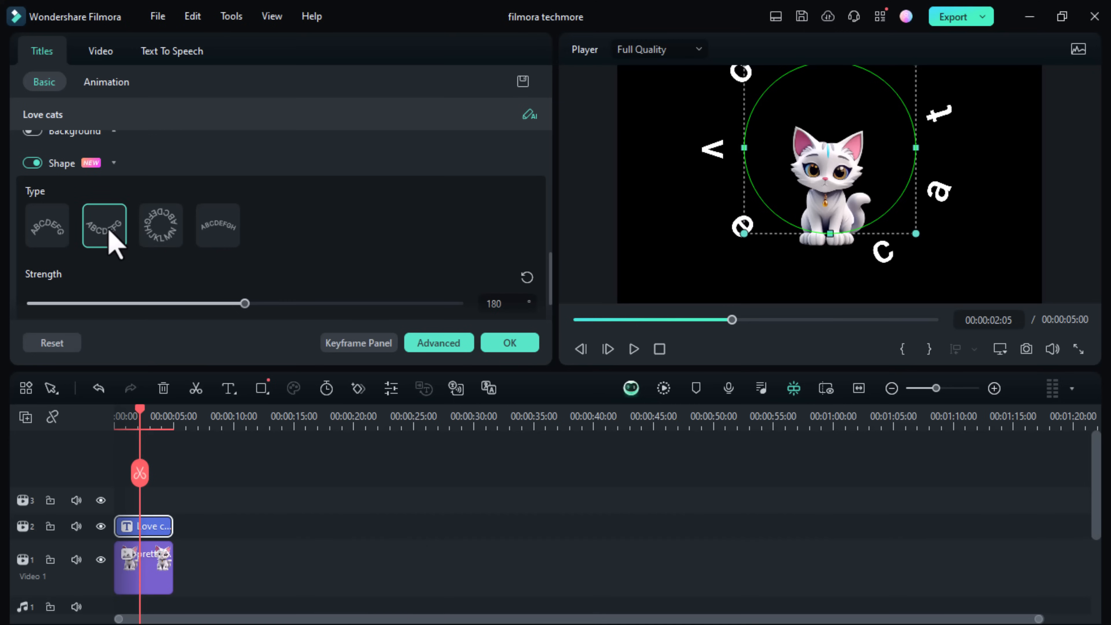
pyautogui.click(104, 225)
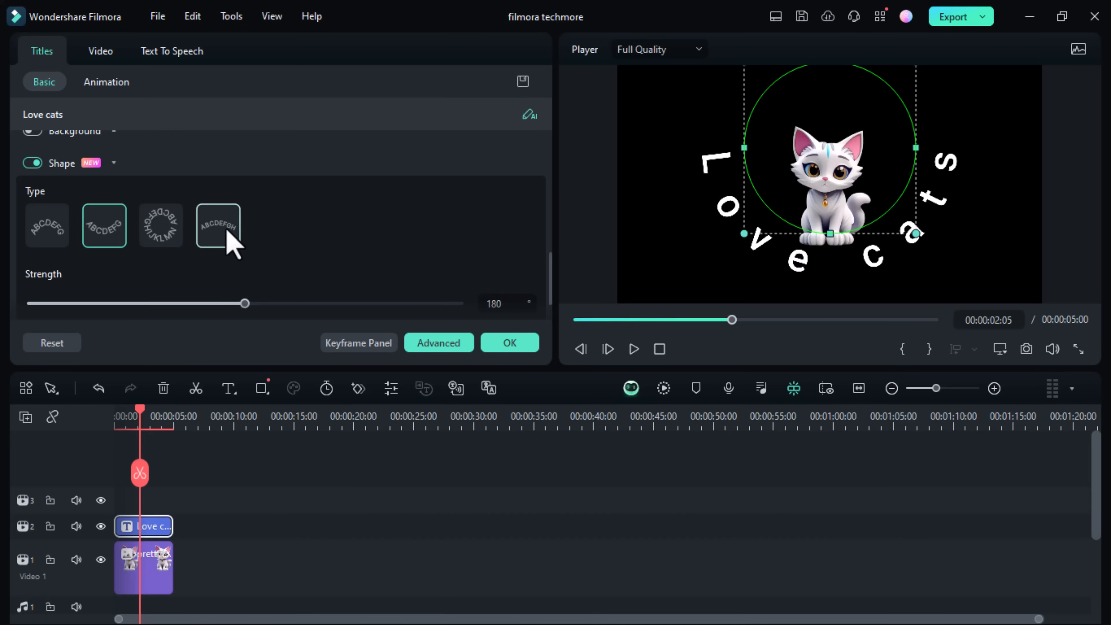
pyautogui.click(218, 225)
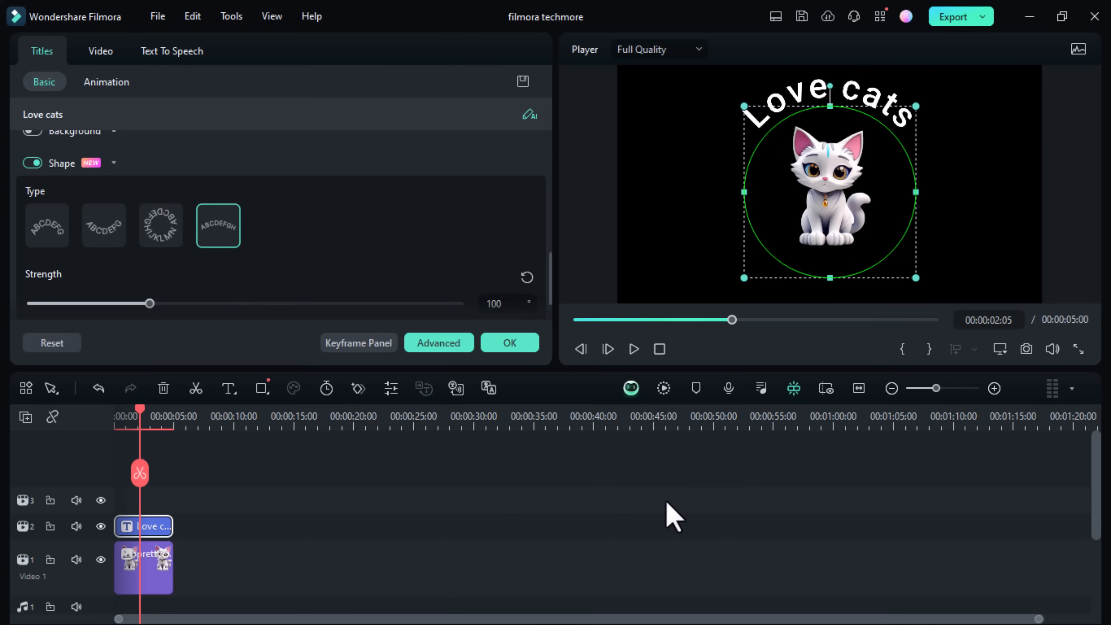
pyautogui.click(211, 57)
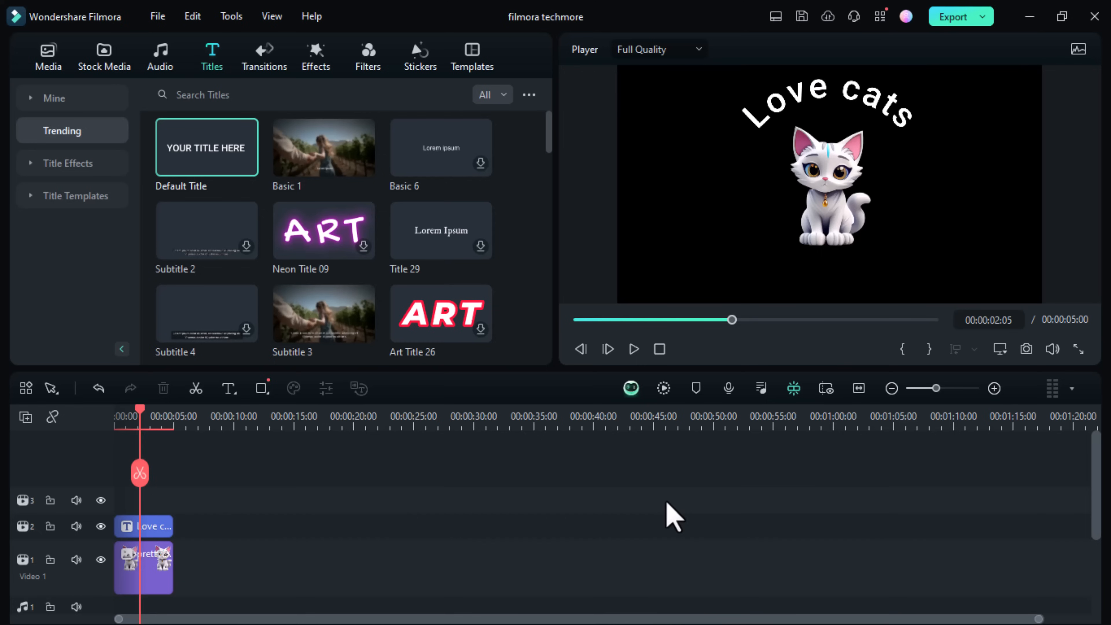
# Reopen the title and settle on the second curved shape preset
pyautogui.doubleClick(149, 526)
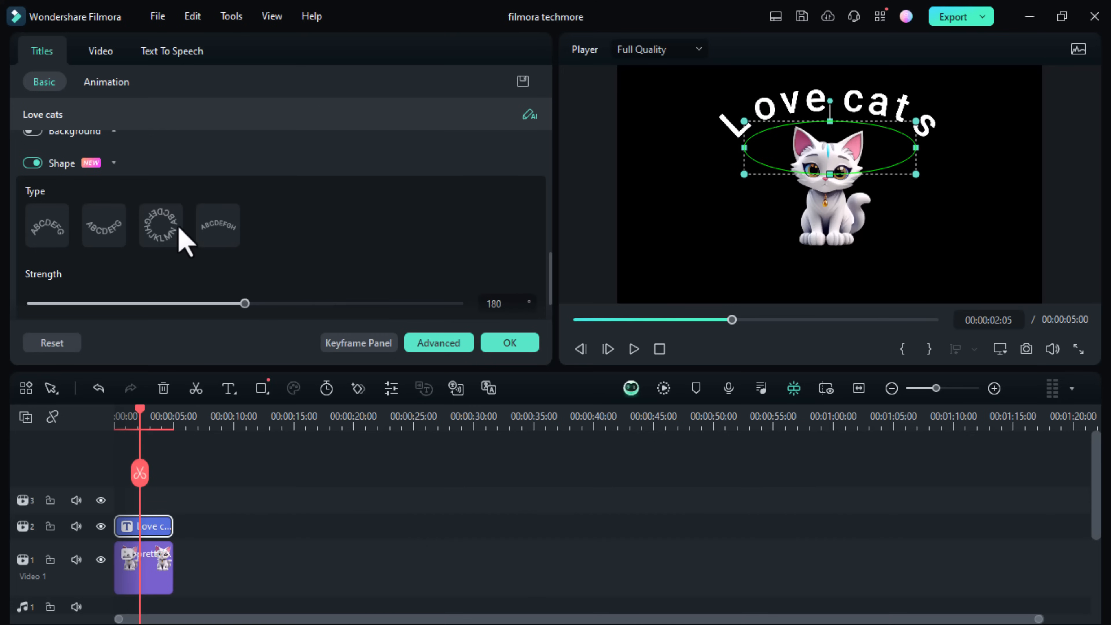
pyautogui.click(161, 224)
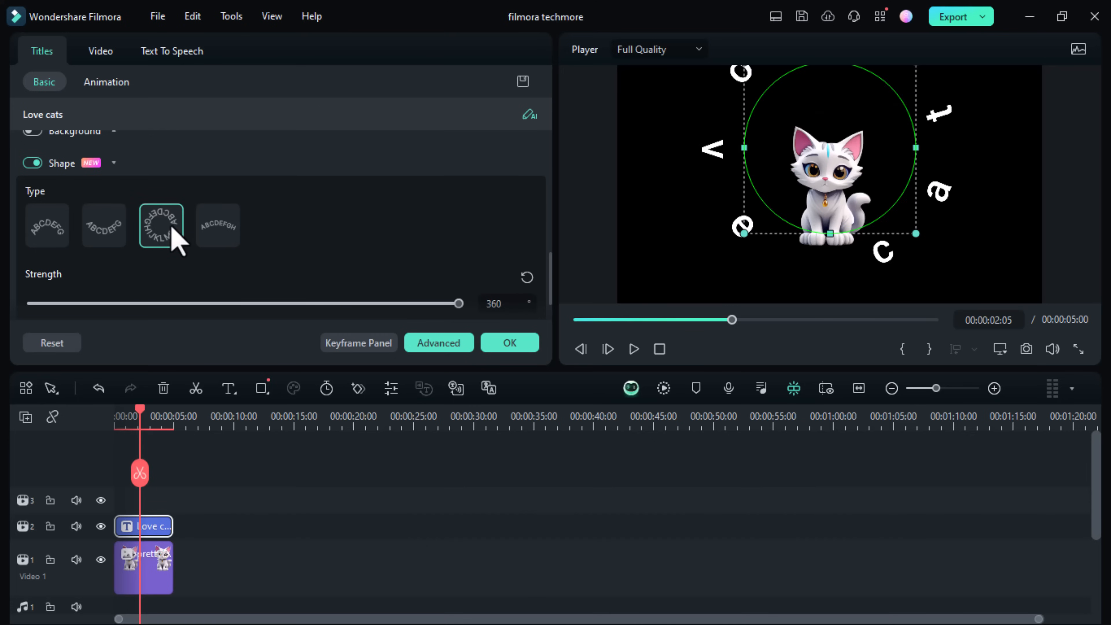
pyautogui.click(104, 225)
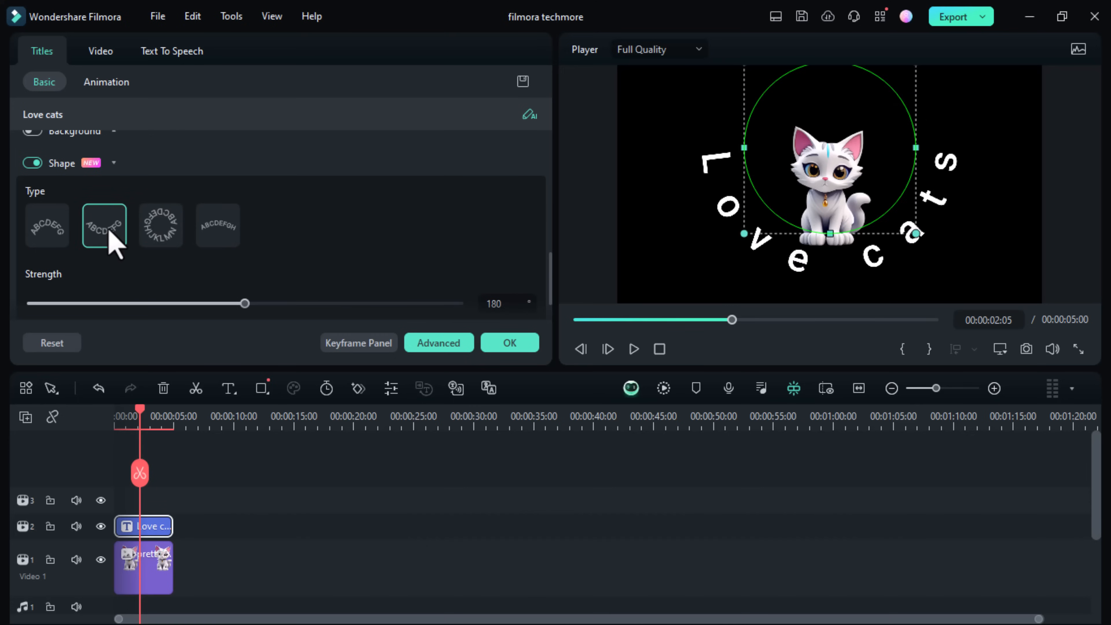
pyautogui.click(159, 57)
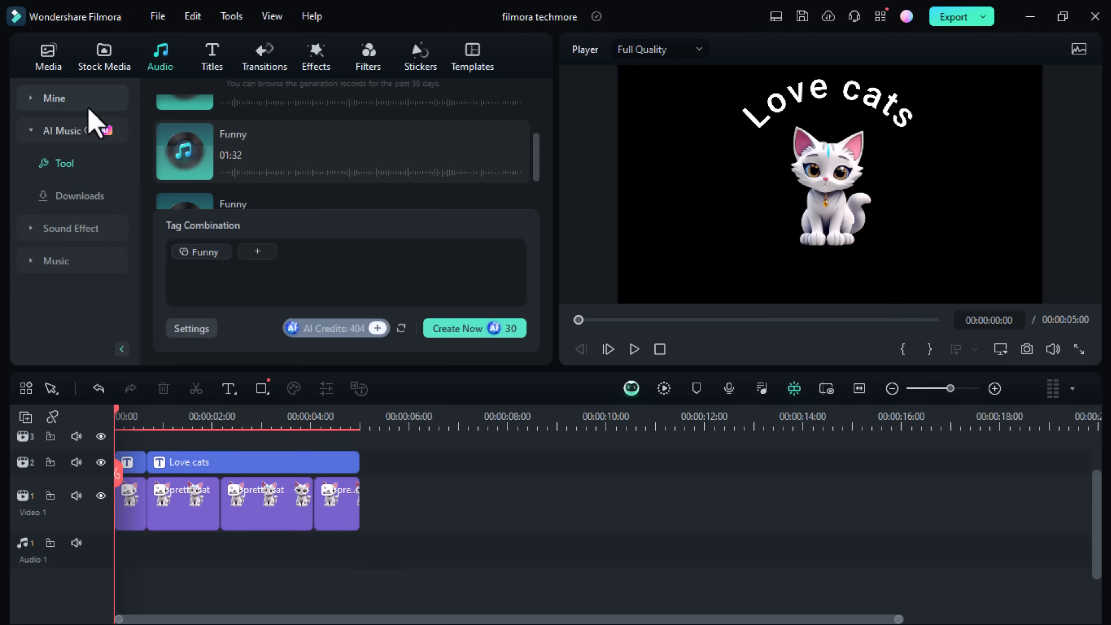
# Browse the AI Music generation records to show the two Funny tracks
pyautogui.click(63, 131)
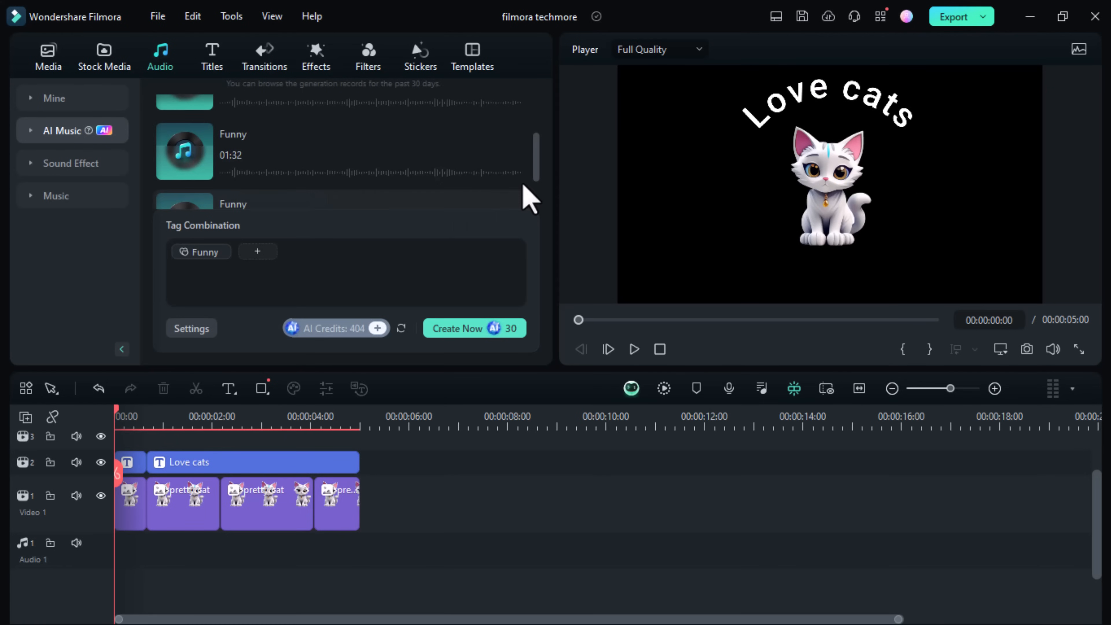
pyautogui.scroll(3)
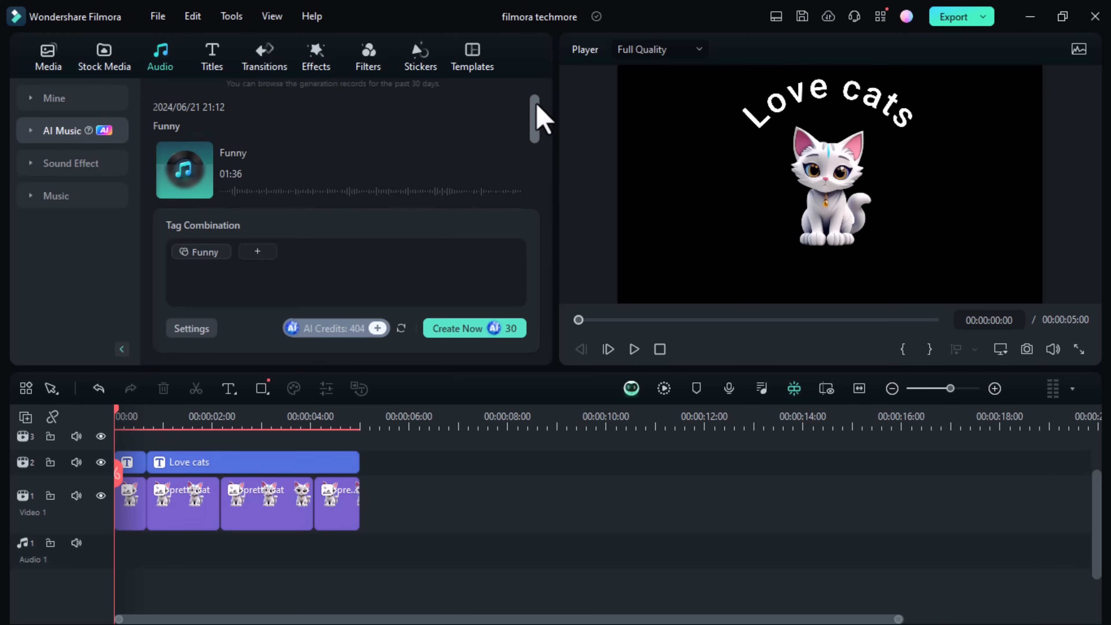
pyautogui.click(257, 251)
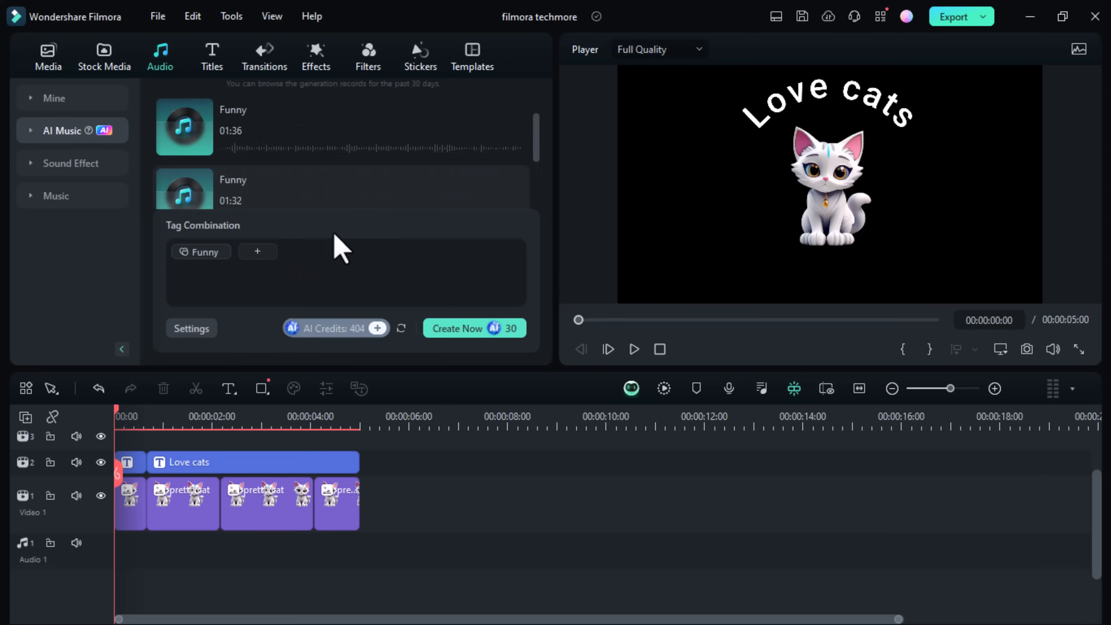
pyautogui.scroll(3)
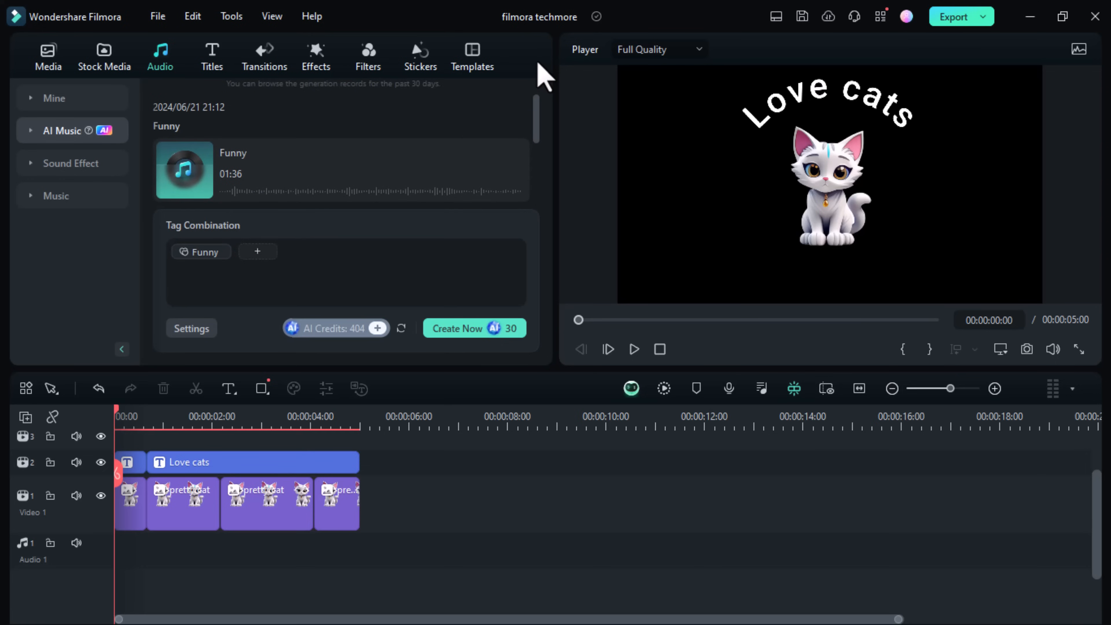
pyautogui.moveTo(542, 76)
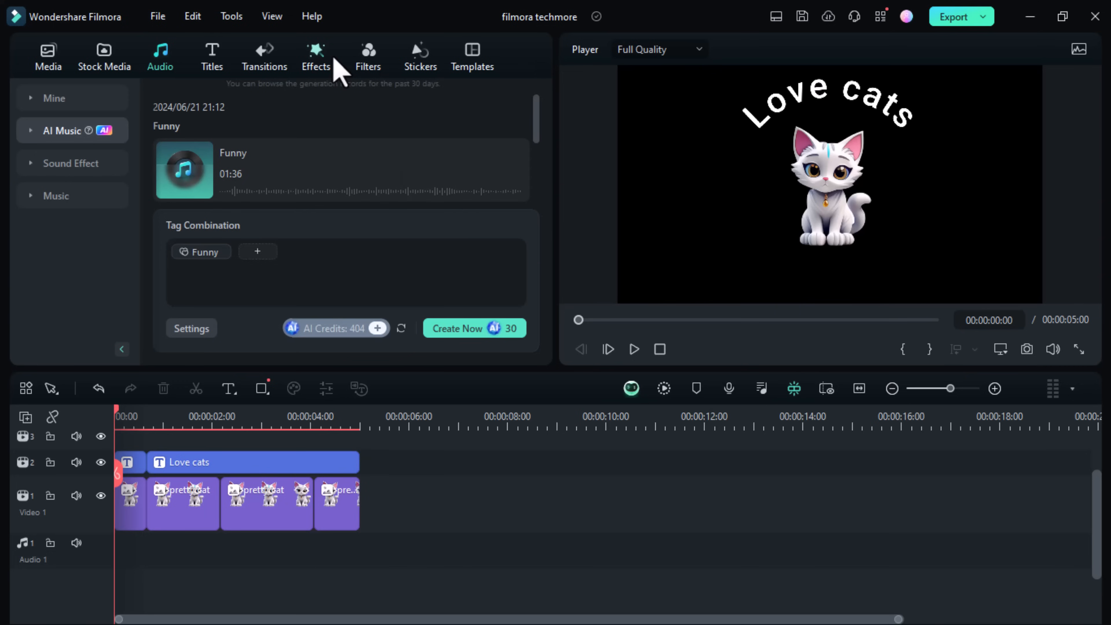
# Switch from the Effects library to the Transitions library
pyautogui.click(315, 57)
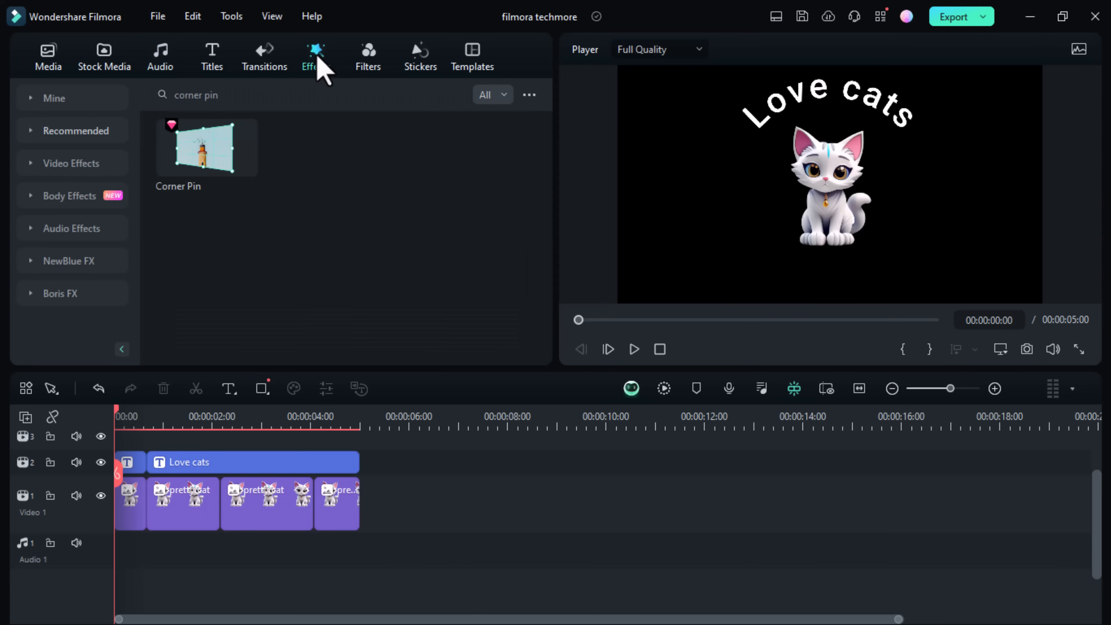
pyautogui.click(264, 57)
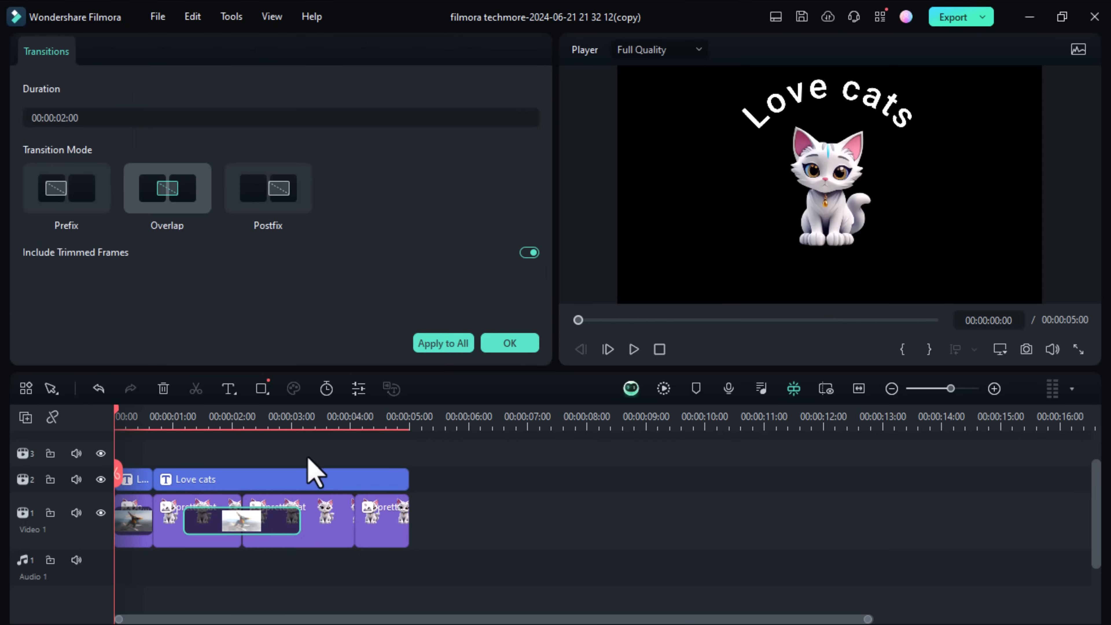
# Try overlap and prefix modes, settle on postfix, and apply the transition settings to every clip
pyautogui.click(443, 343)
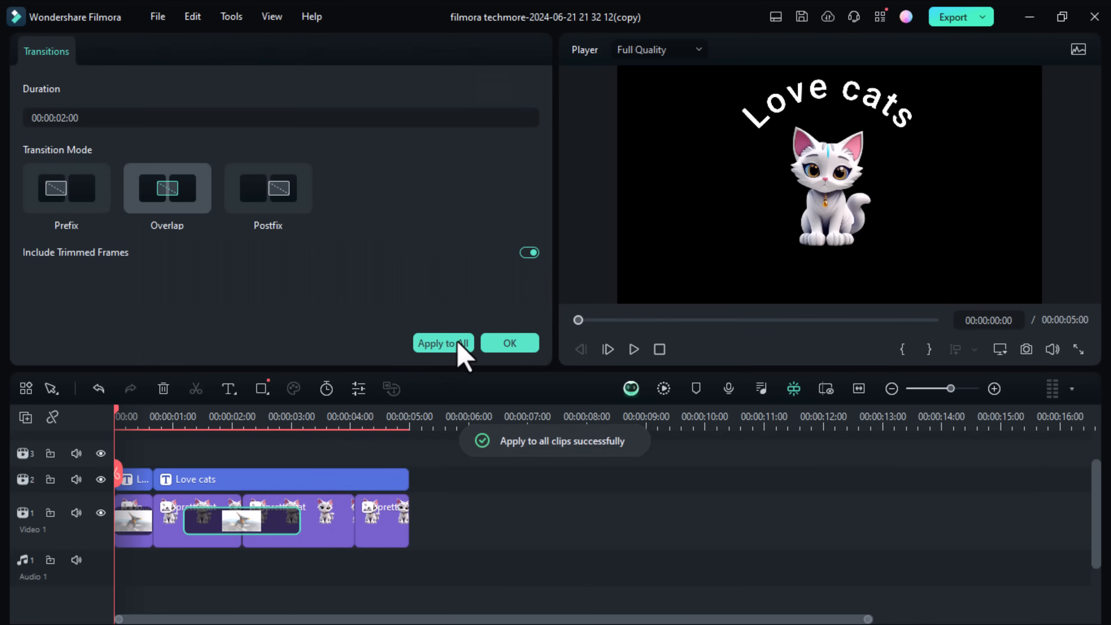
pyautogui.moveTo(527, 511)
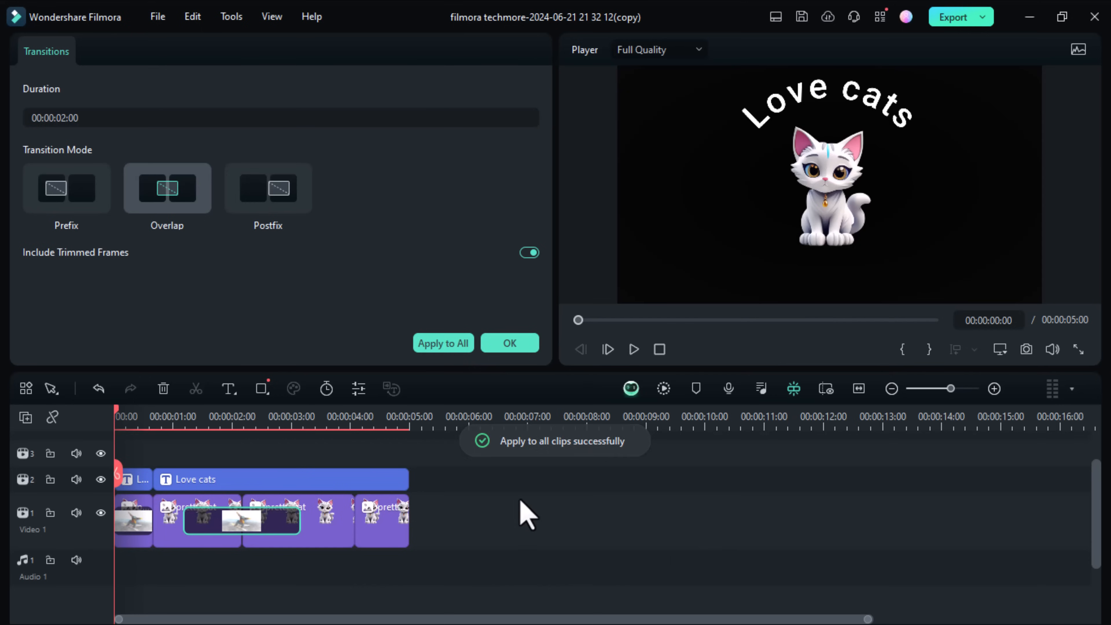
pyautogui.moveTo(404, 219)
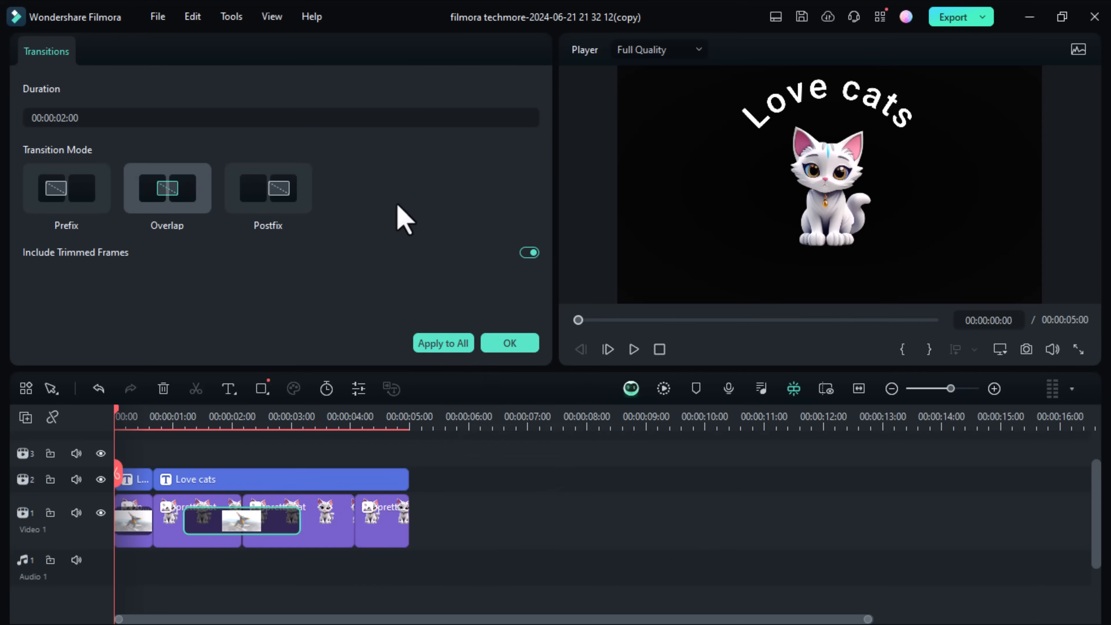
pyautogui.moveTo(232, 276)
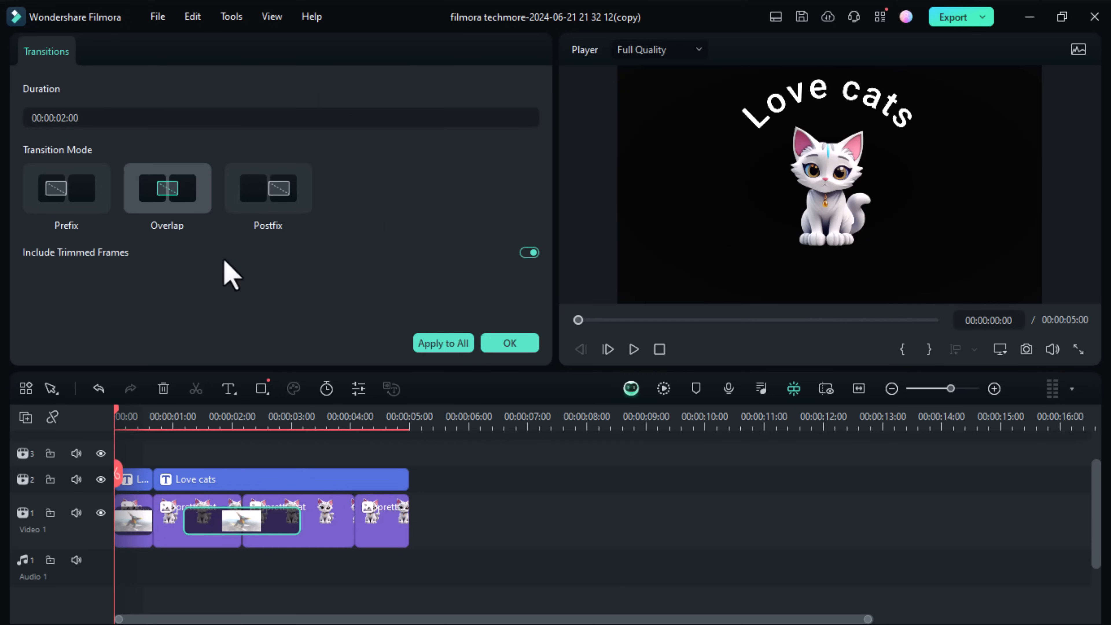
pyautogui.moveTo(255, 195)
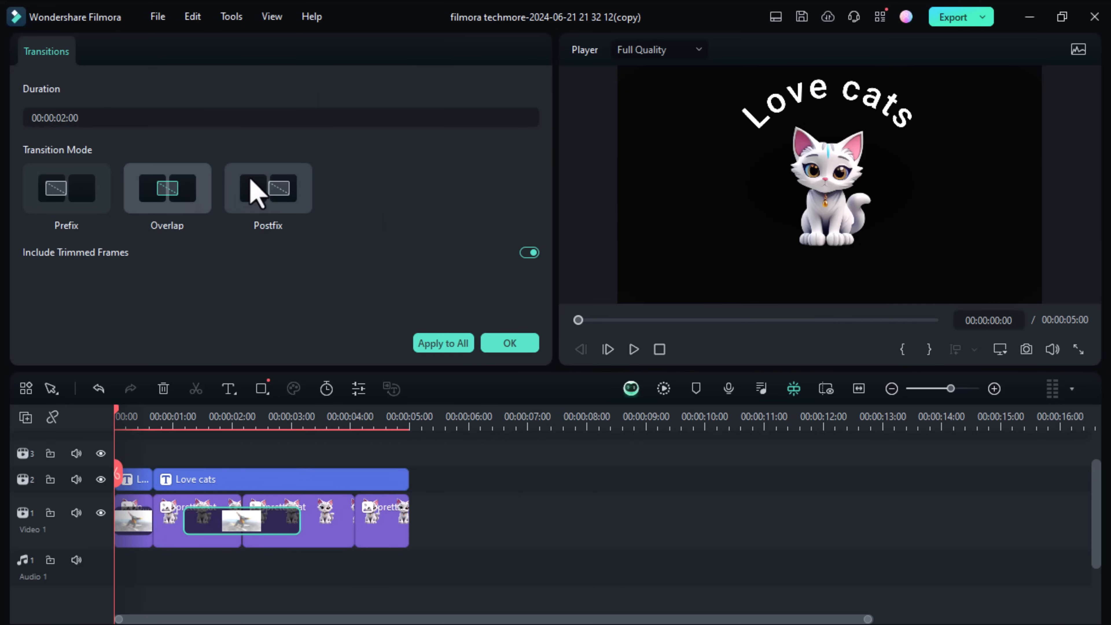
pyautogui.click(167, 187)
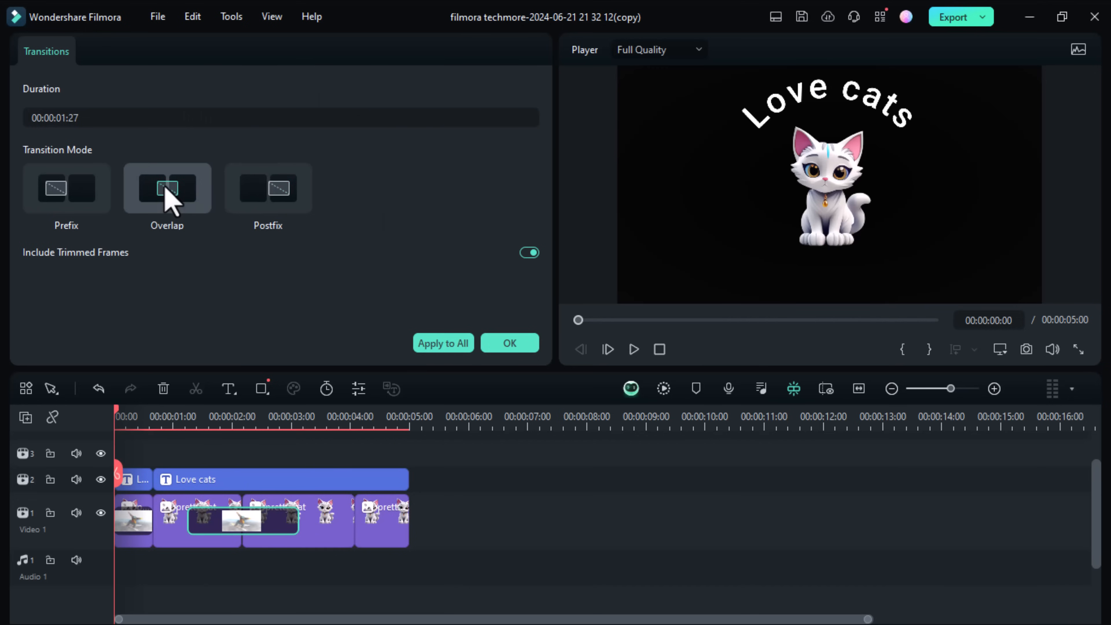
pyautogui.click(66, 188)
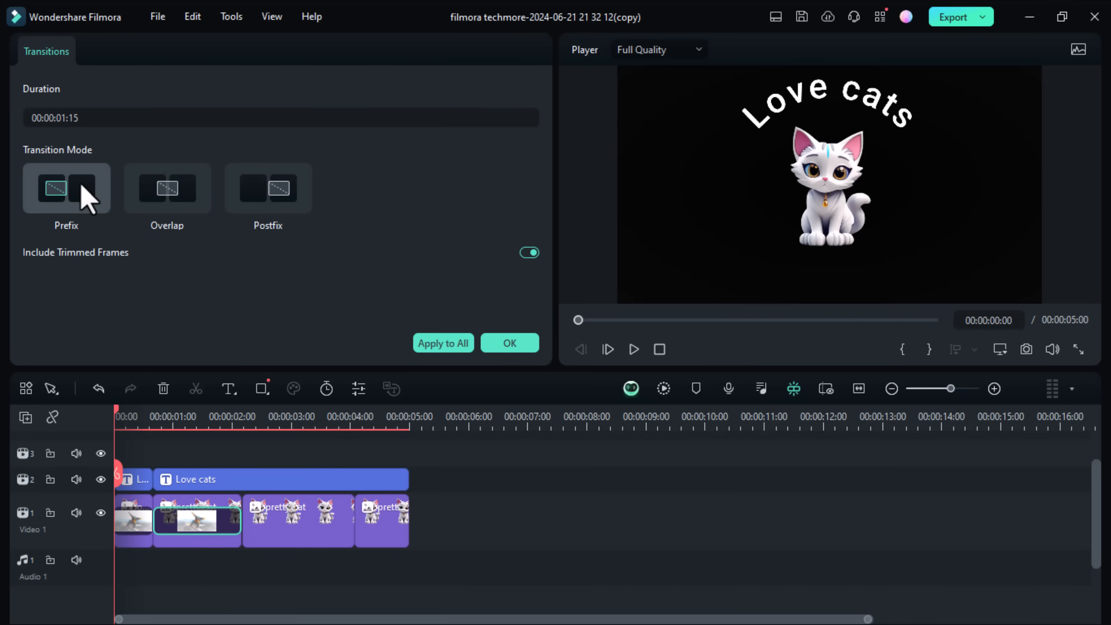
pyautogui.click(268, 188)
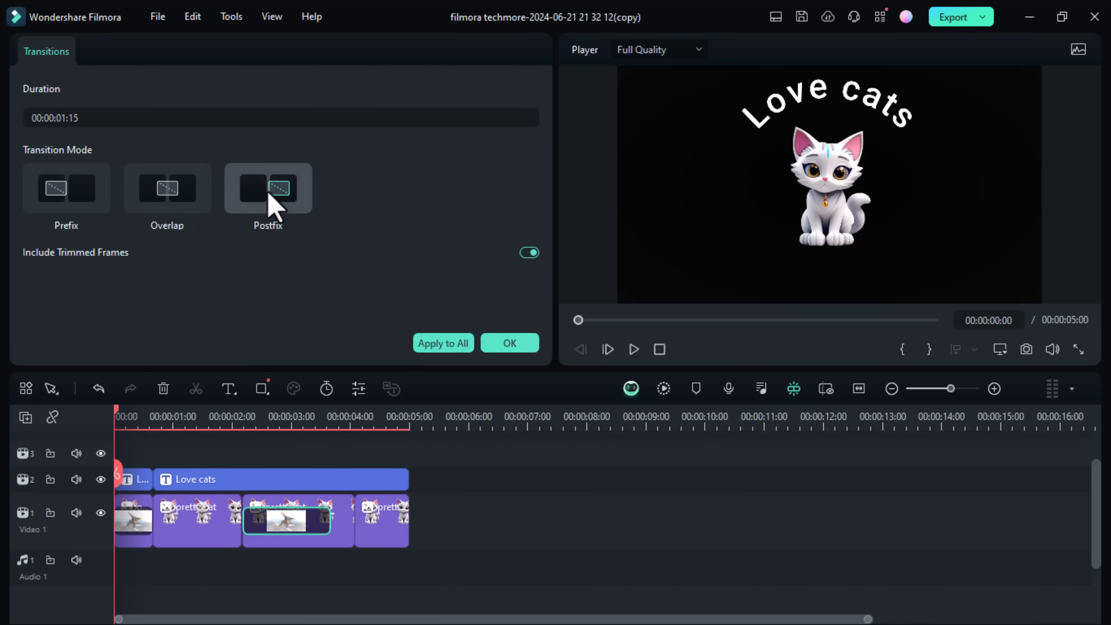
pyautogui.moveTo(442, 348)
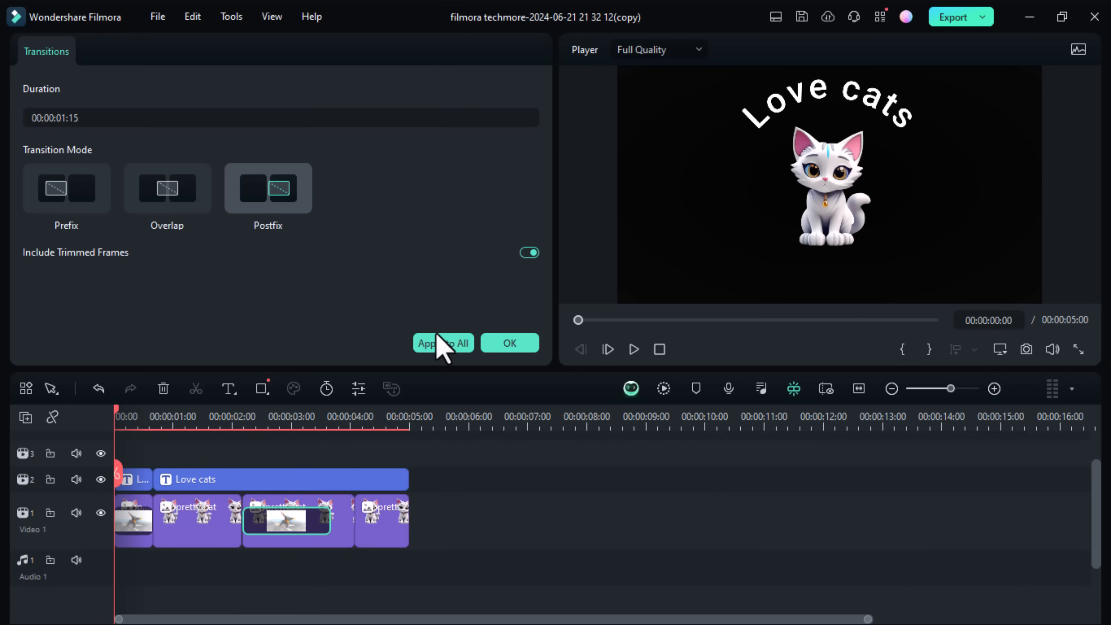
pyautogui.click(442, 342)
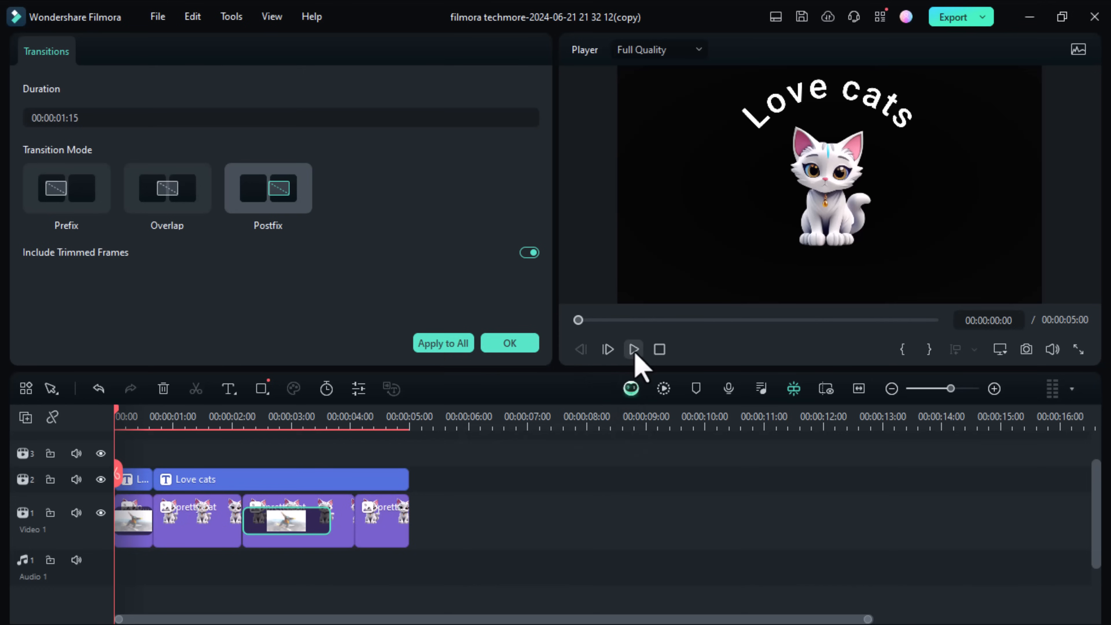
# Preview the project with its transitions, then pause playback
pyautogui.click(632, 348)
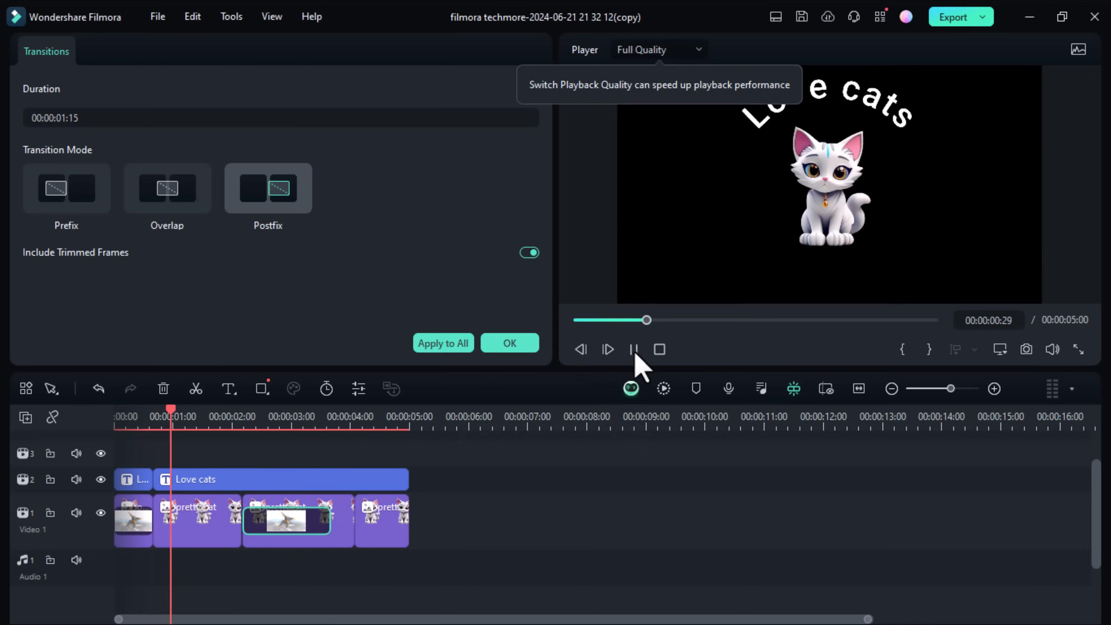
pyautogui.click(509, 342)
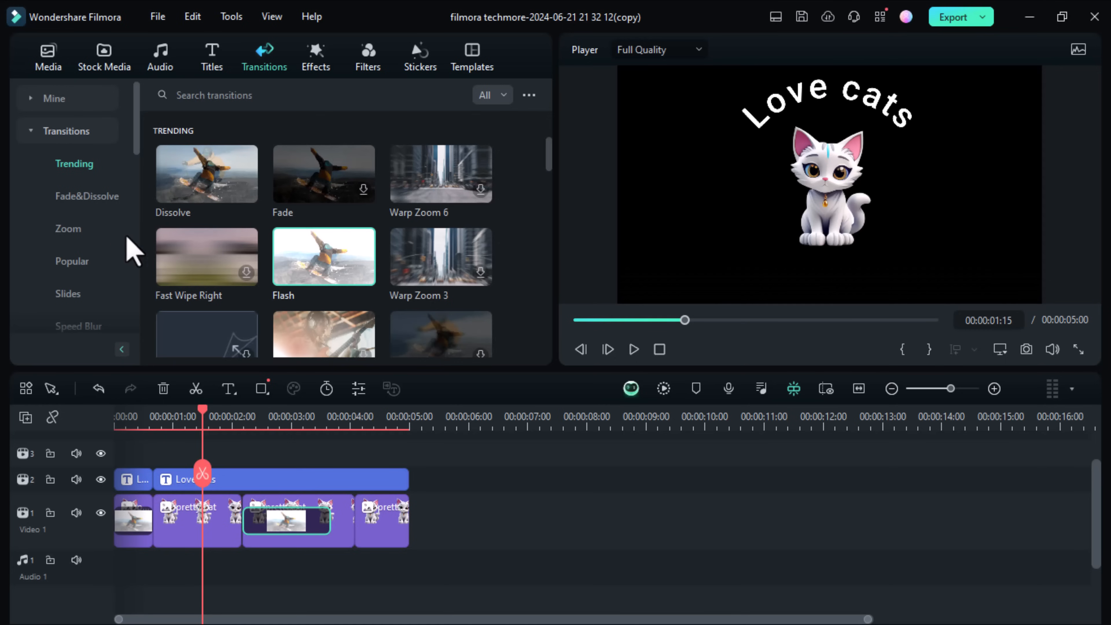
# Browse the free Influence Kit intro and logo-reveal templates, then return to Project Media
pyautogui.click(48, 57)
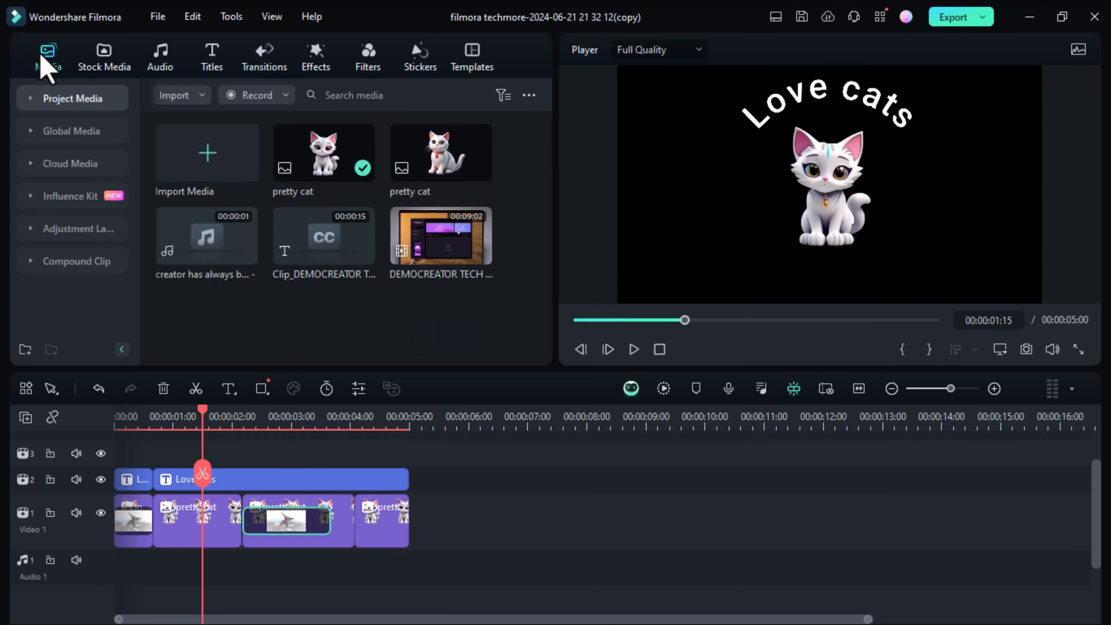
pyautogui.moveTo(104, 53)
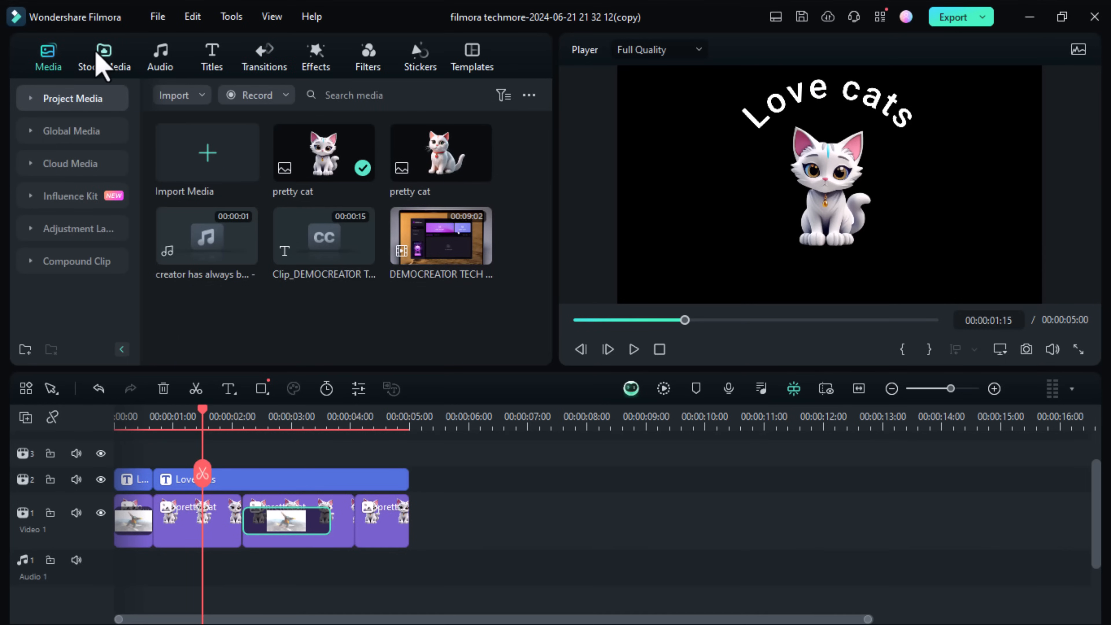
pyautogui.click(103, 57)
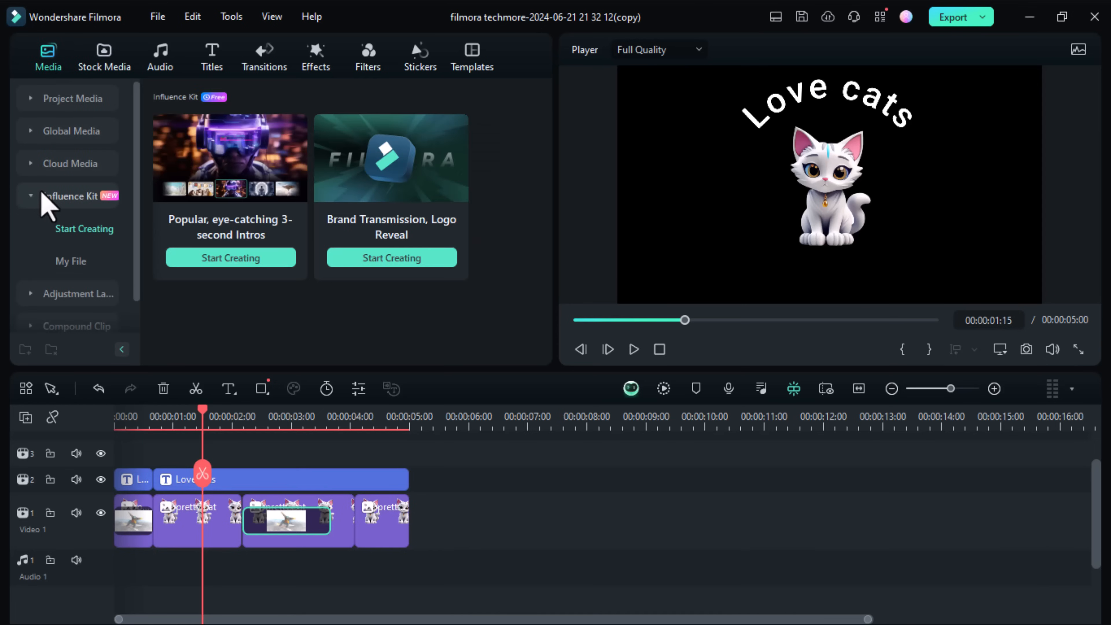
pyautogui.moveTo(271, 209)
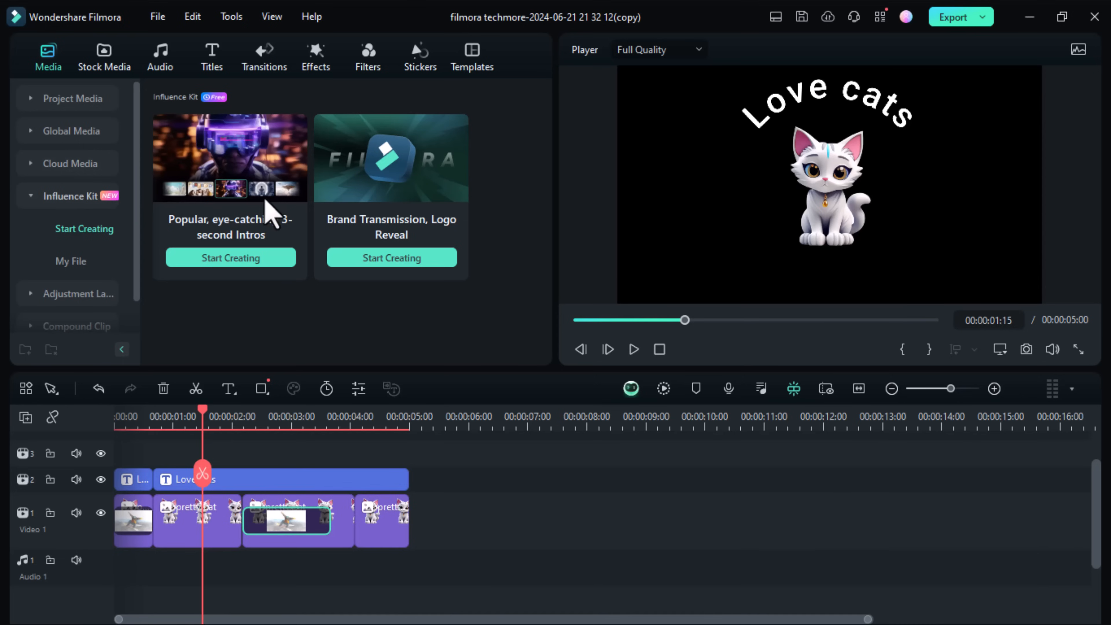
pyautogui.moveTo(392, 201)
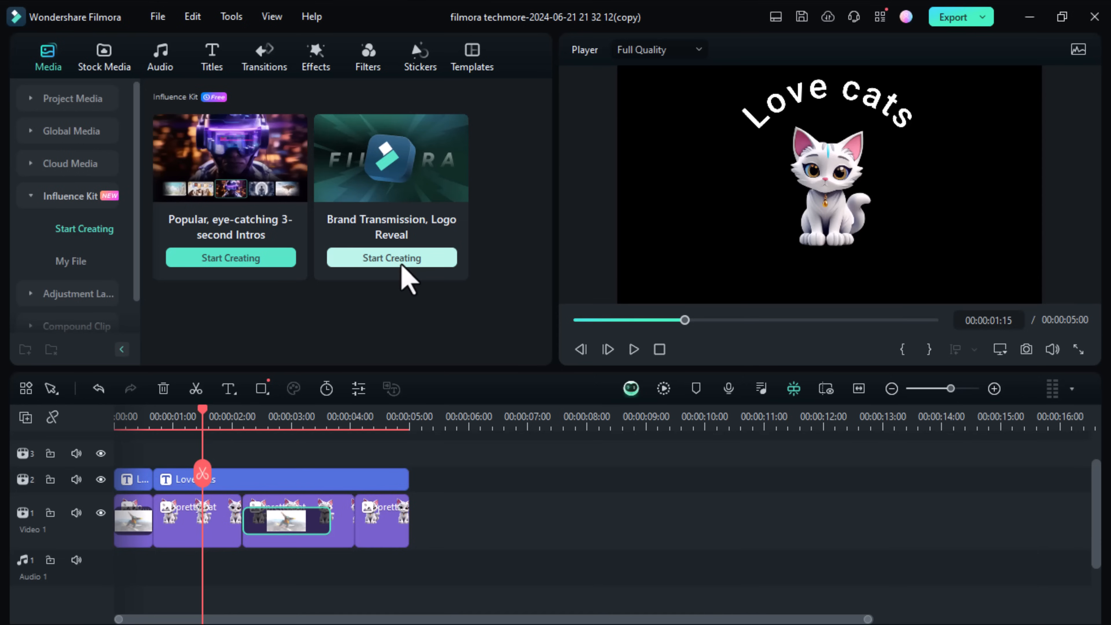
pyautogui.moveTo(123, 272)
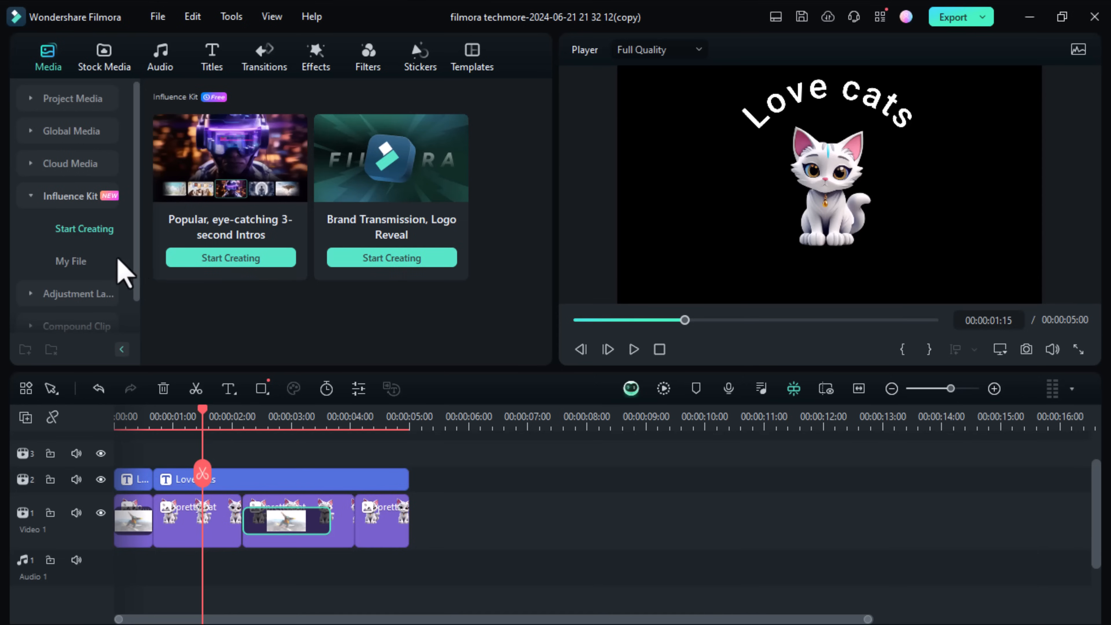
pyautogui.moveTo(124, 142)
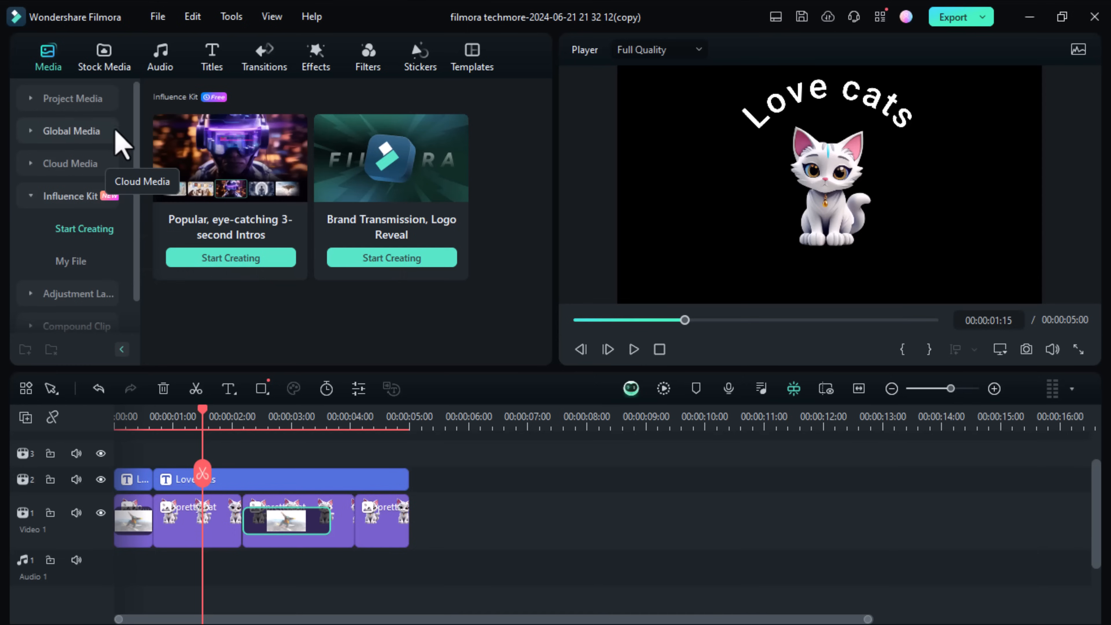
pyautogui.click(73, 98)
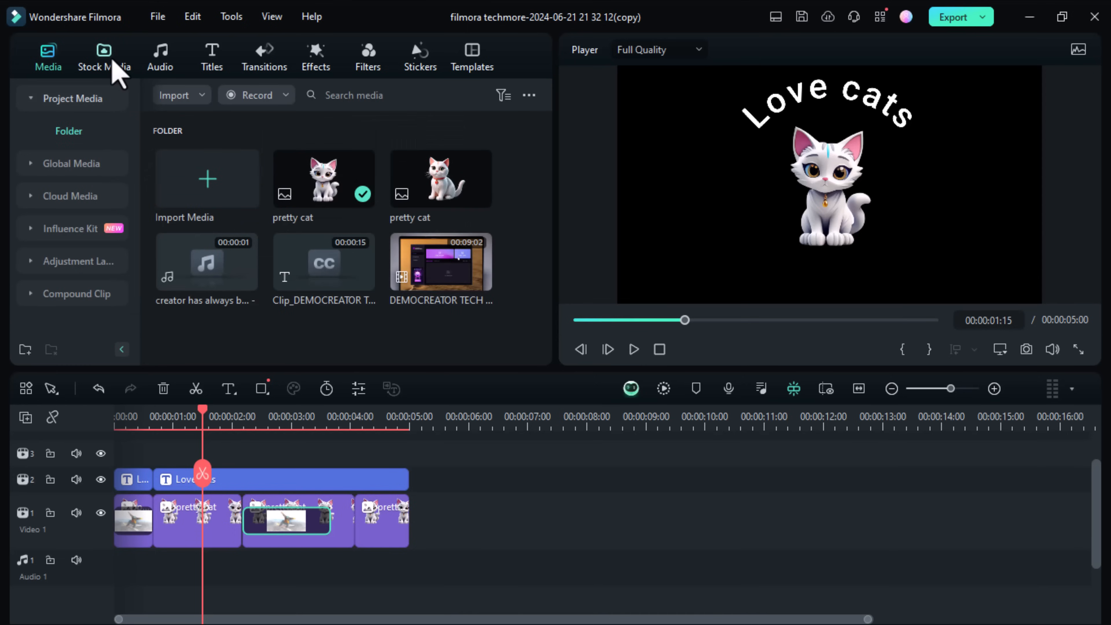
# Browse Stock Media and the AI Image generator, then the trending and newly added backgrounds
pyautogui.click(103, 56)
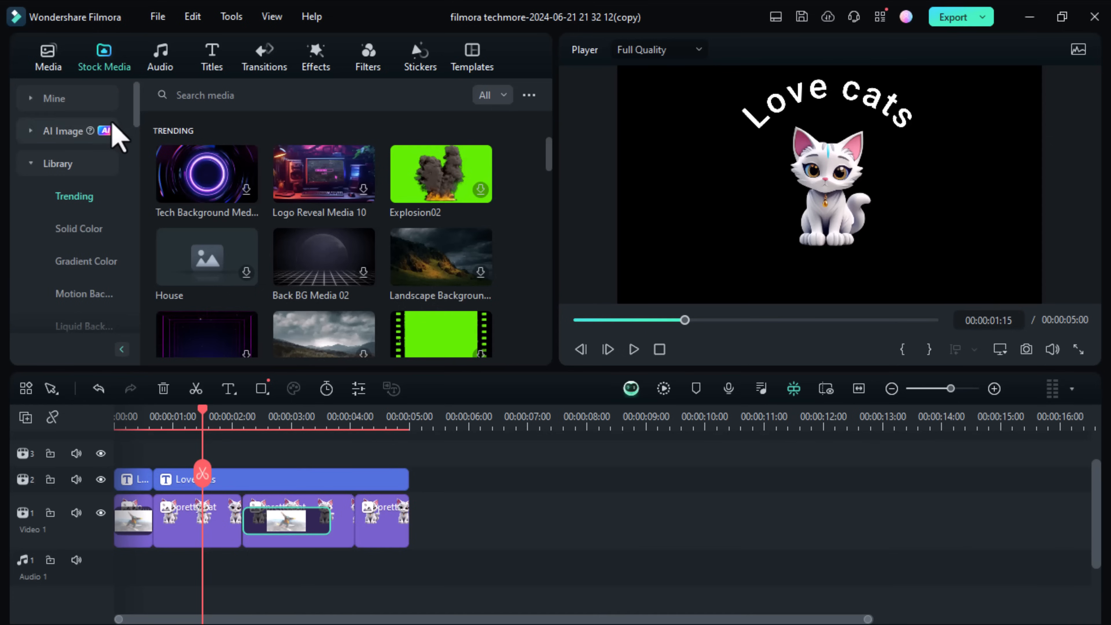
pyautogui.click(64, 130)
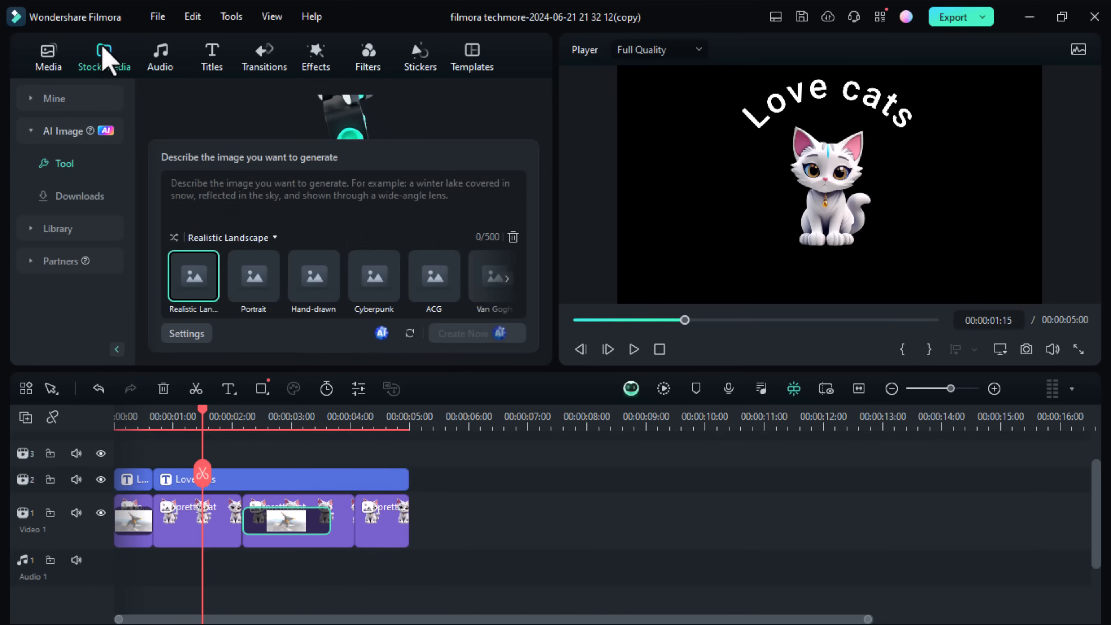
pyautogui.click(103, 56)
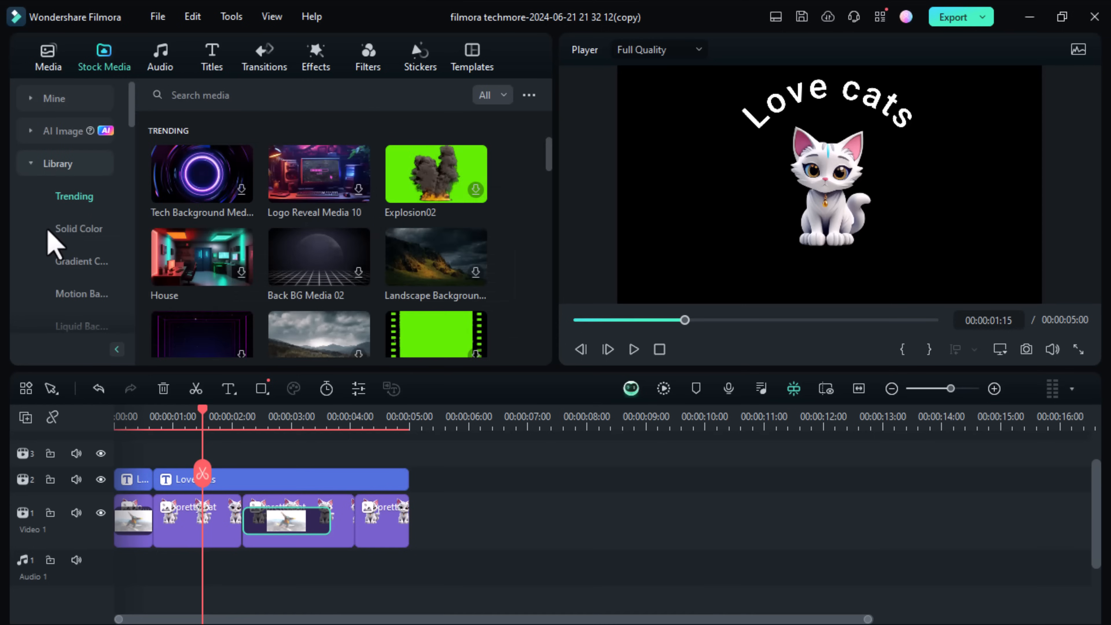
pyautogui.scroll(-3)
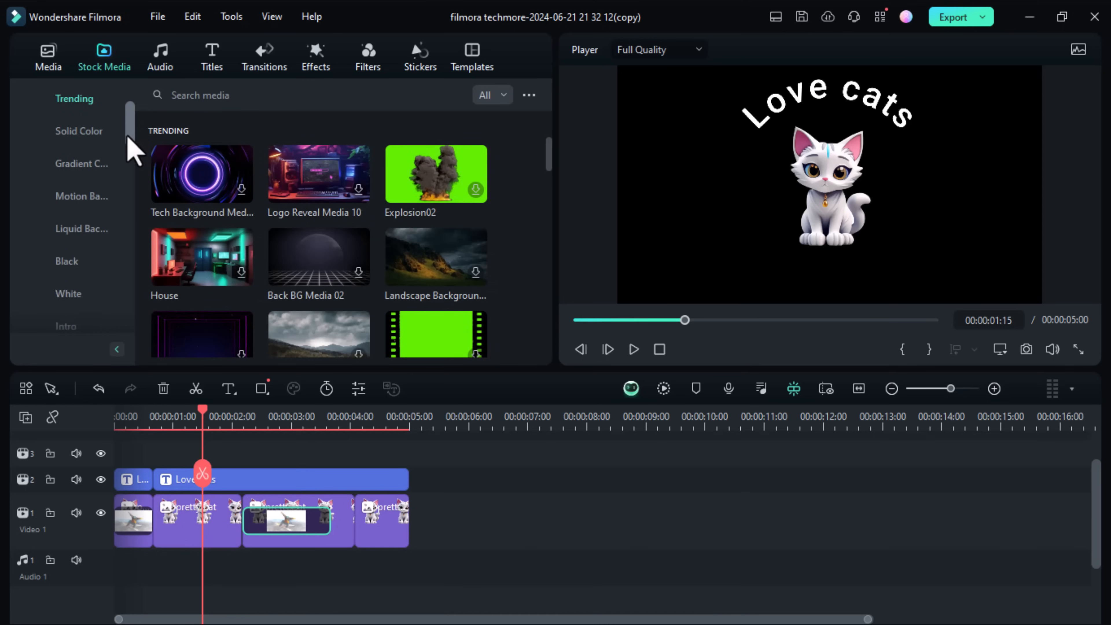
pyautogui.scroll(-3)
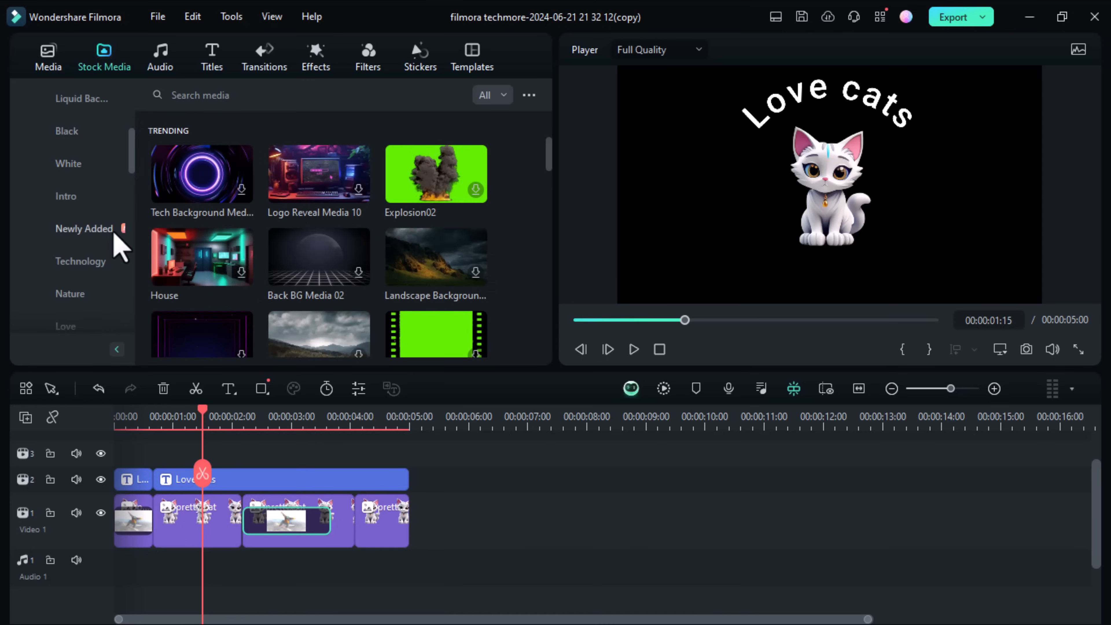
pyautogui.click(83, 228)
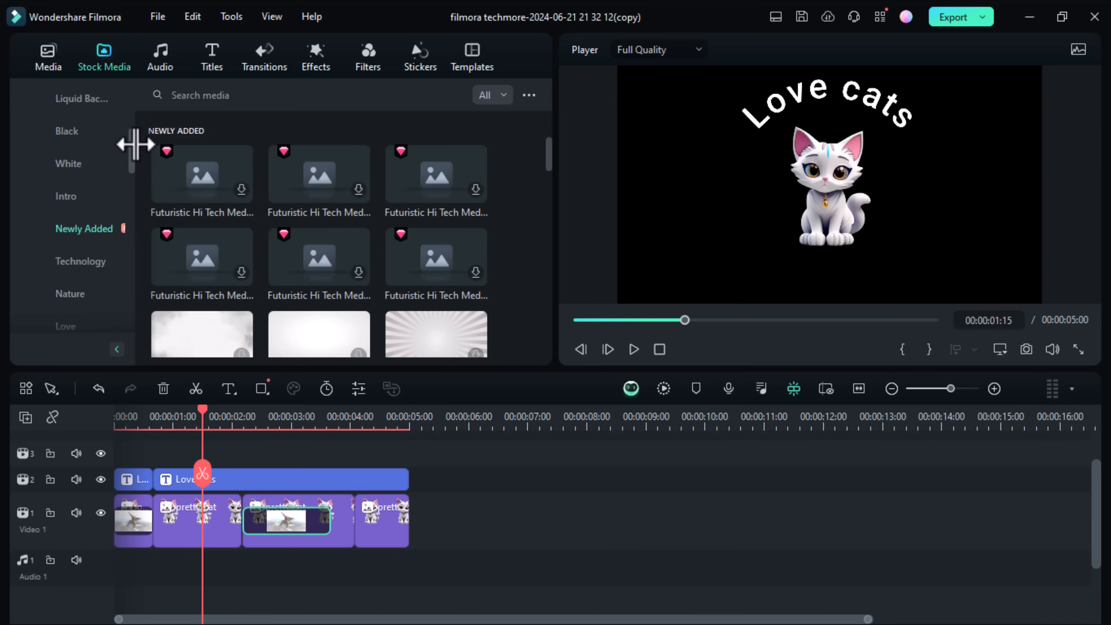
pyautogui.scroll(-3)
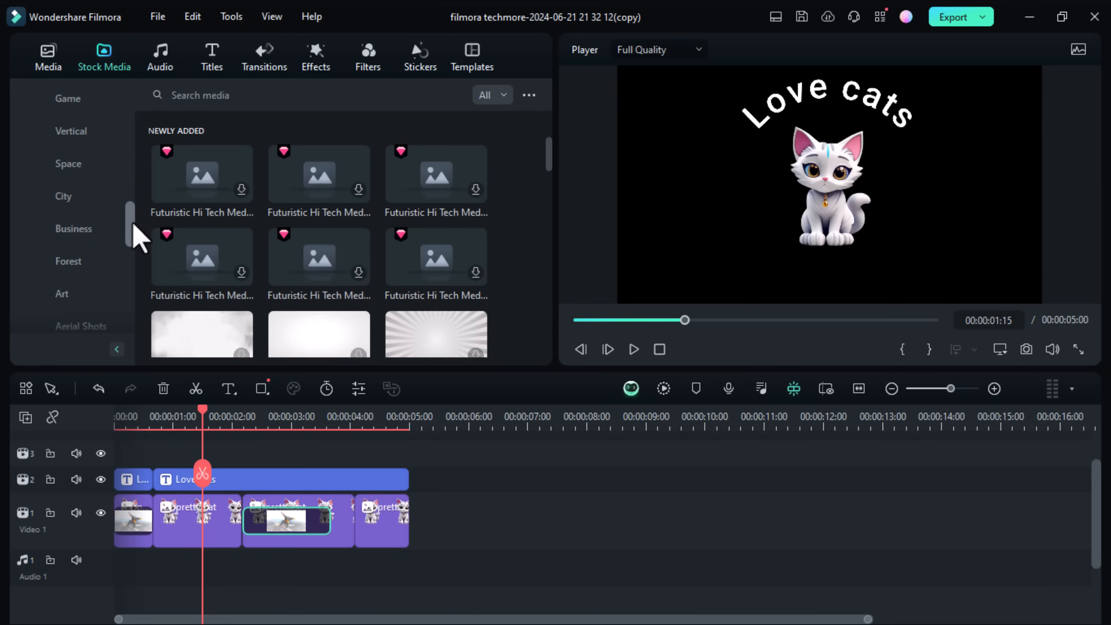
pyautogui.scroll(3)
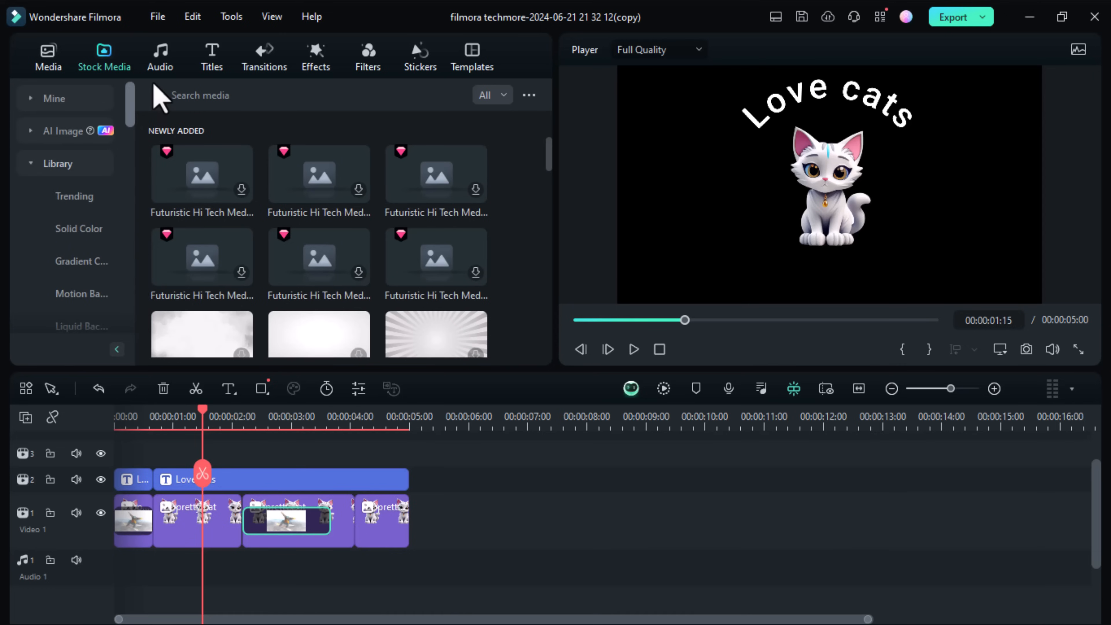
# Return to the project media and play back the project
pyautogui.click(48, 57)
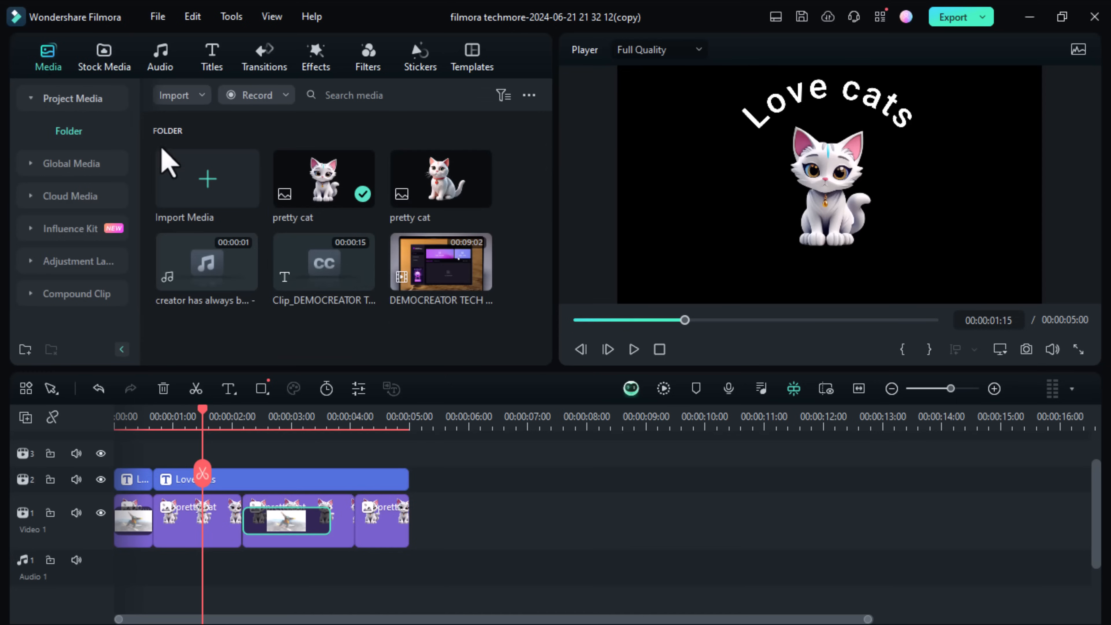
pyautogui.moveTo(632, 348)
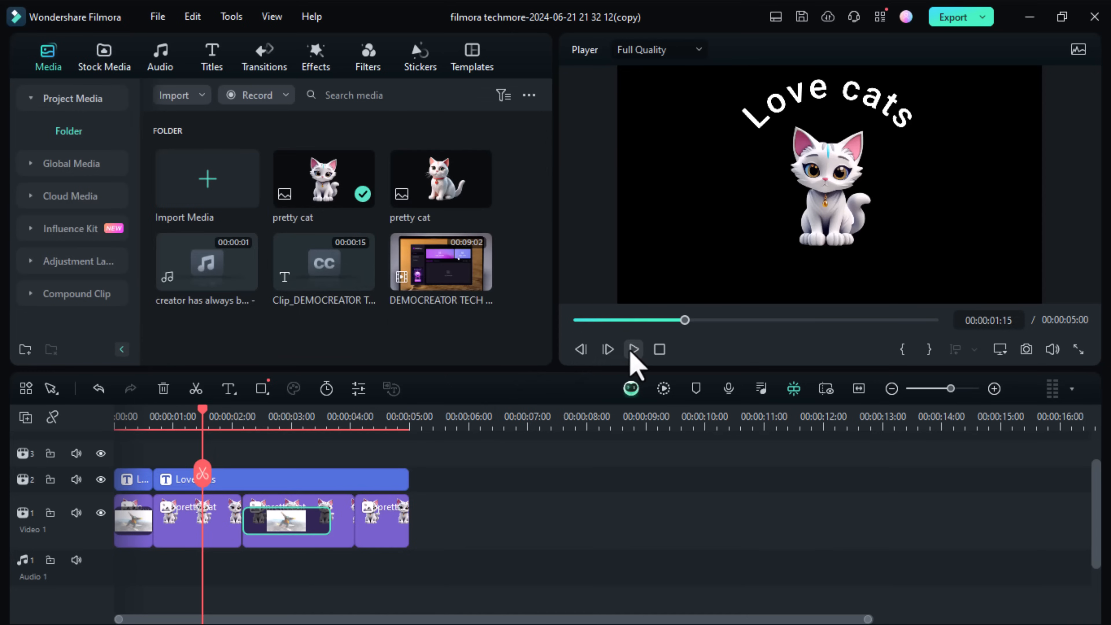
pyautogui.click(632, 348)
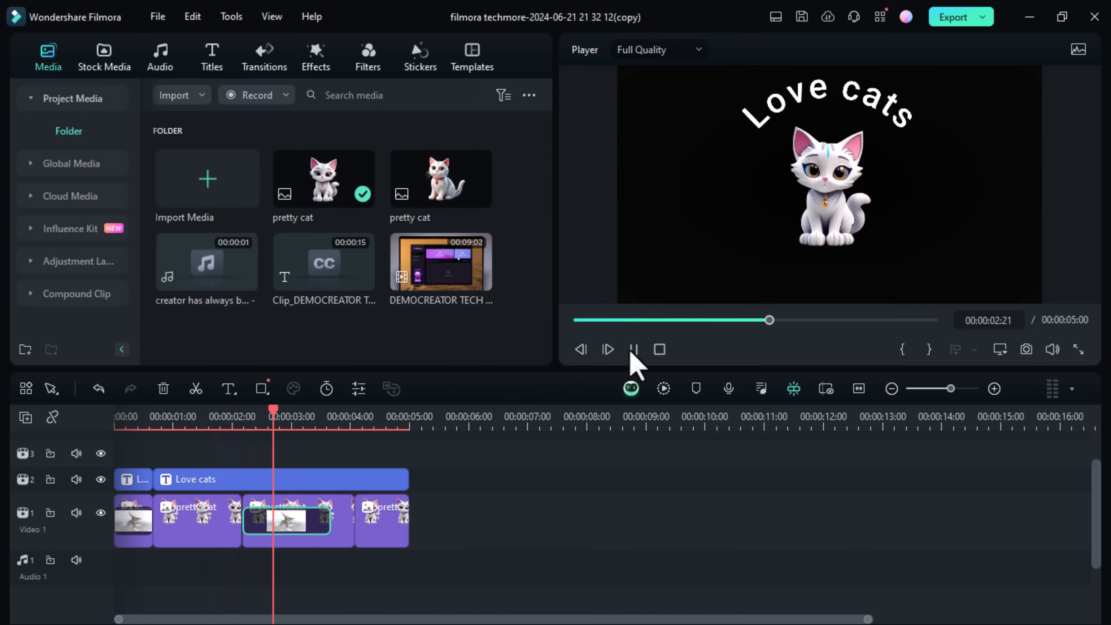